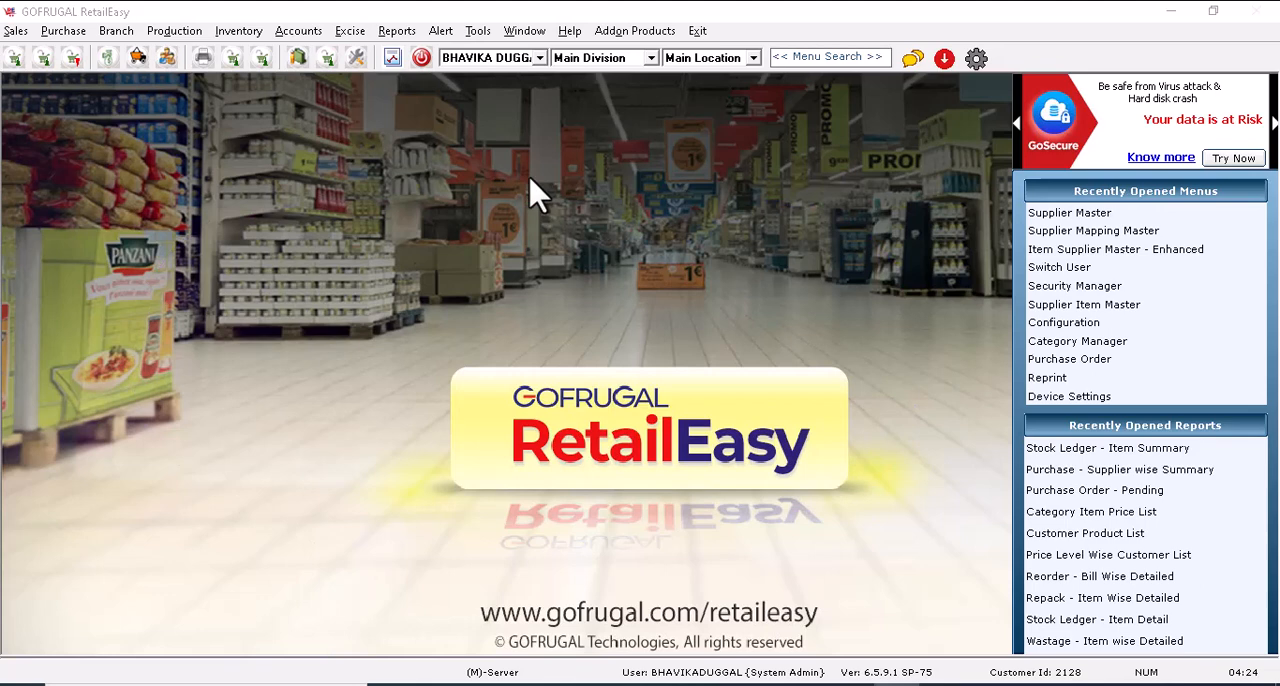
# Reach the Supplier Master form through the Purchase menu in new-record mode.
pyautogui.click(64, 30)
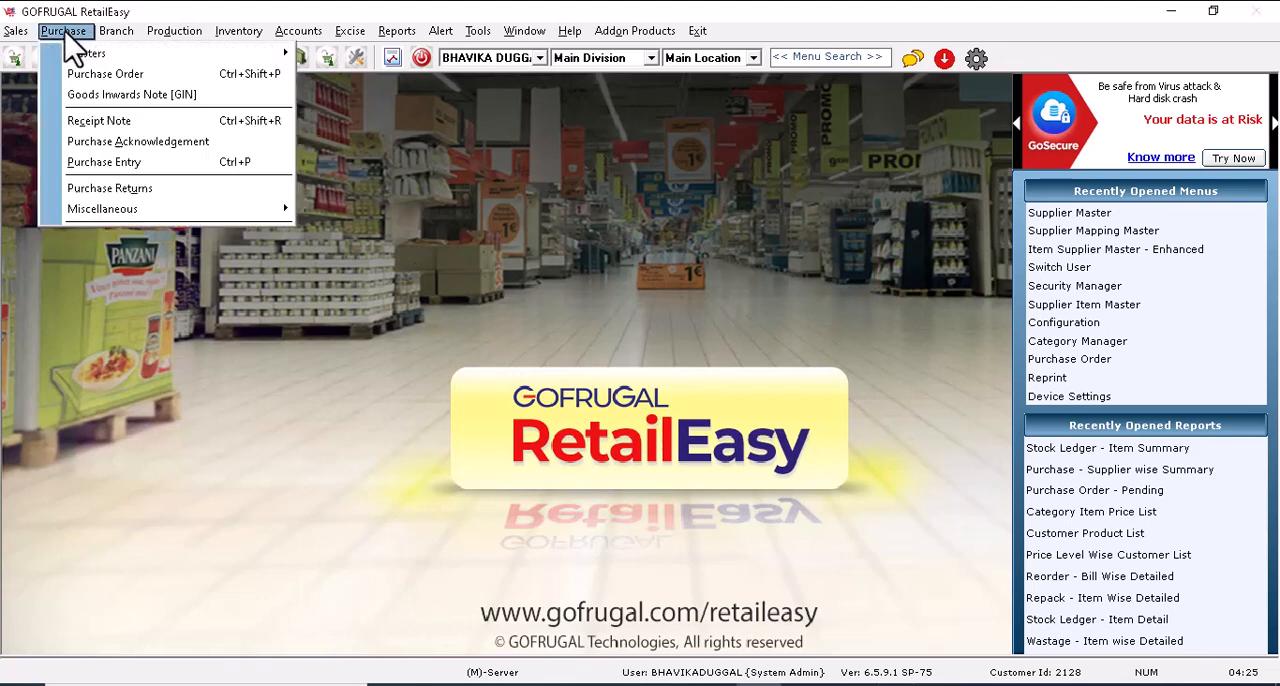
pyautogui.moveTo(340, 52)
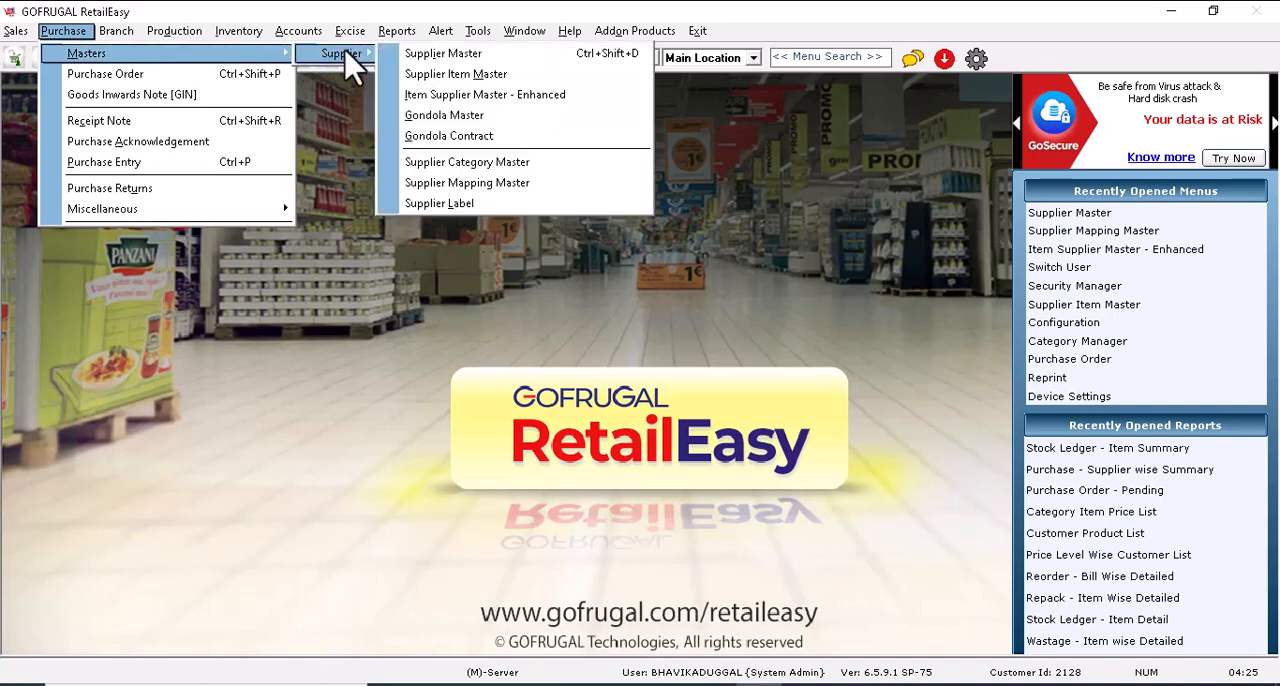
pyautogui.click(444, 52)
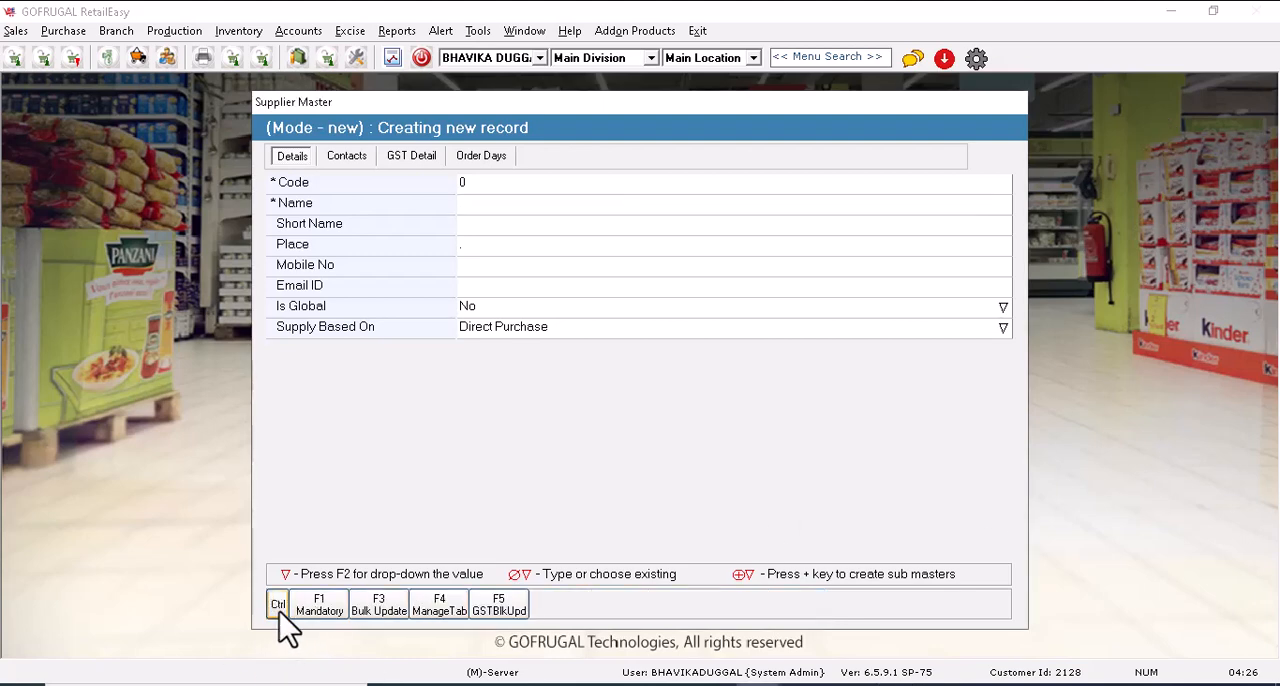
pyautogui.moveTo(1218, 110)
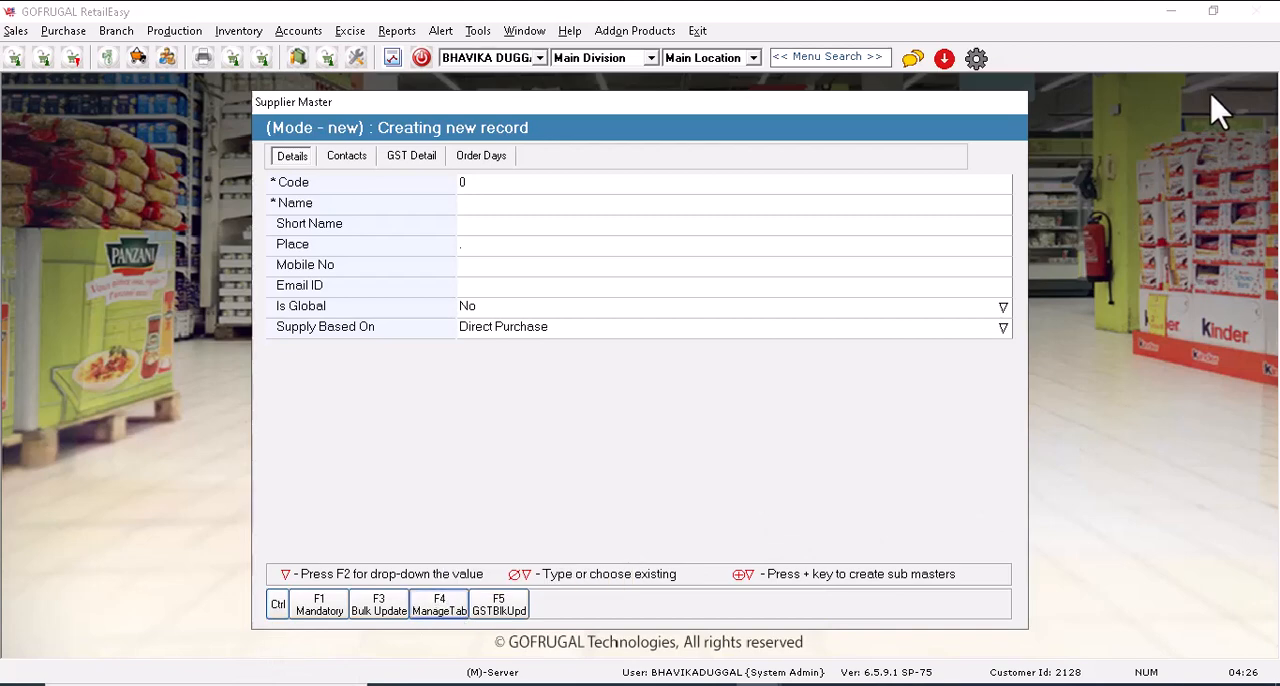
# In ManageTab, enable the PO expiry date N days attribute, apply and confirm.
pyautogui.click(438, 604)
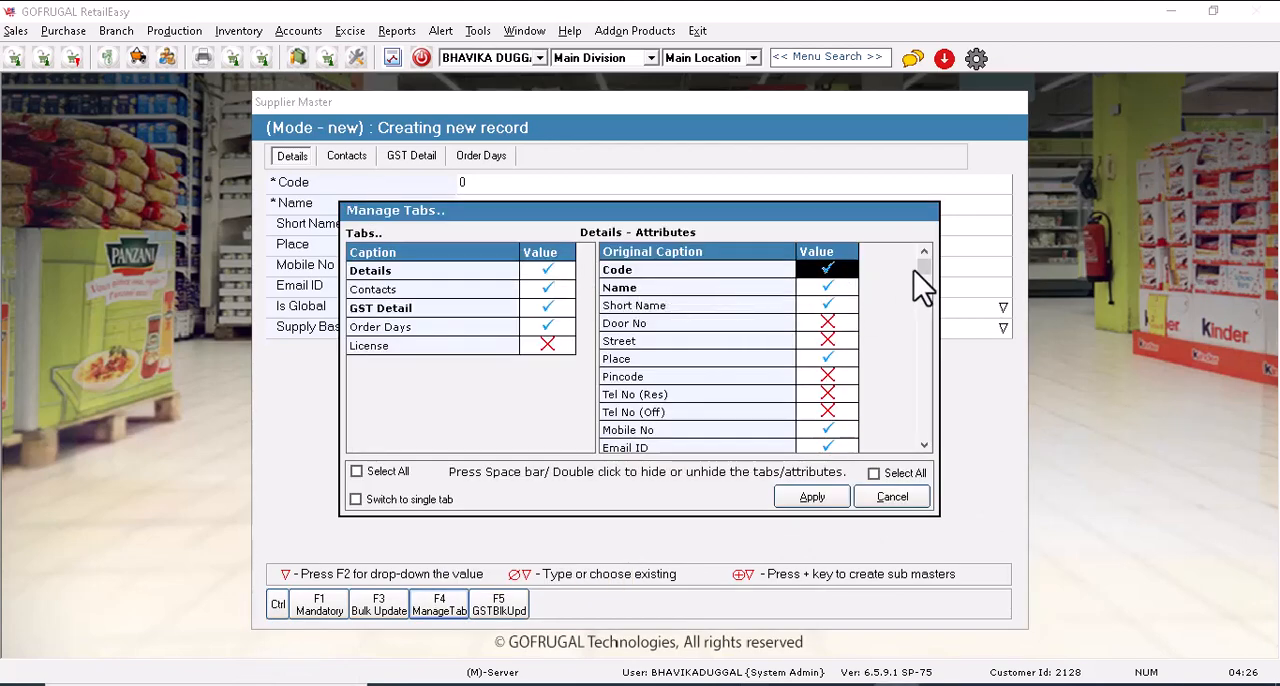
pyautogui.scroll(-3)
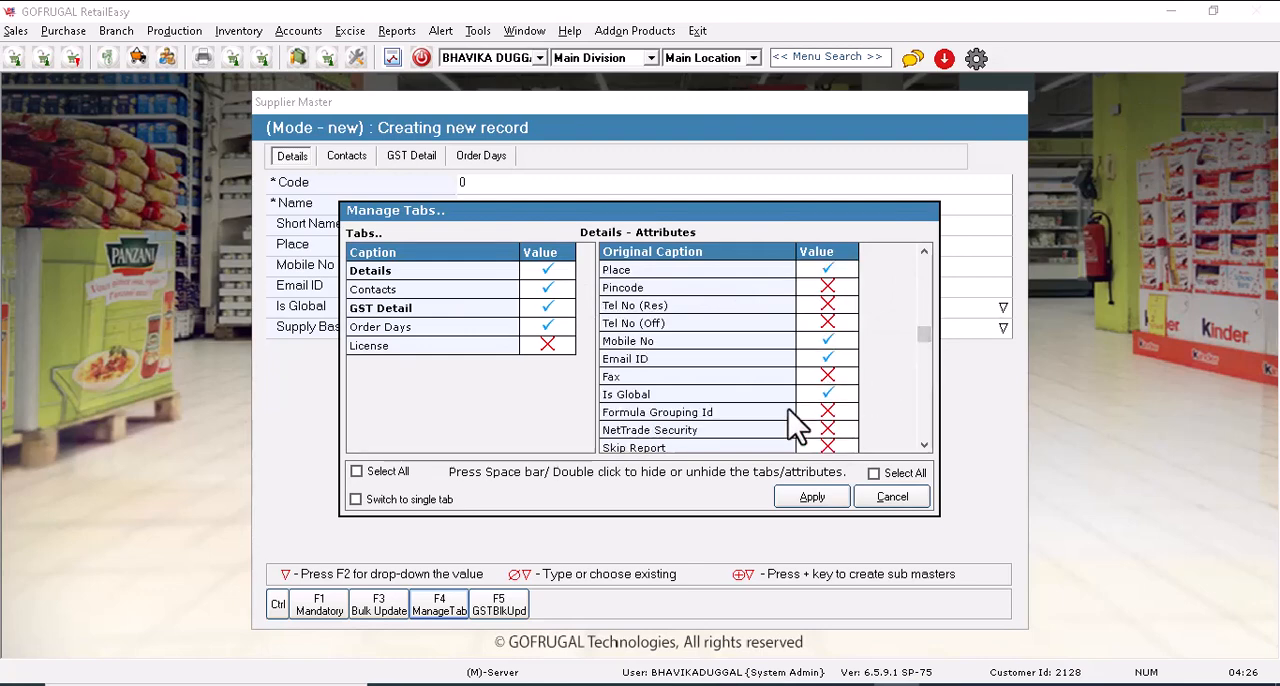
pyautogui.scroll(-3)
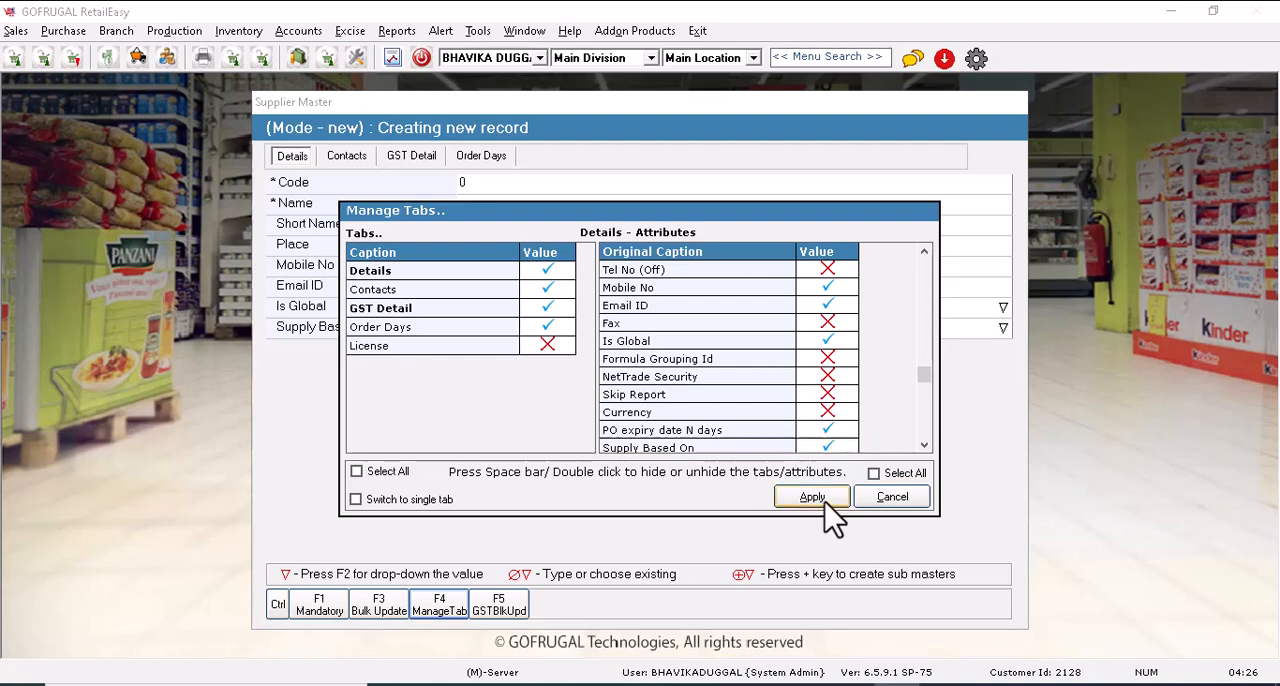
pyautogui.click(812, 496)
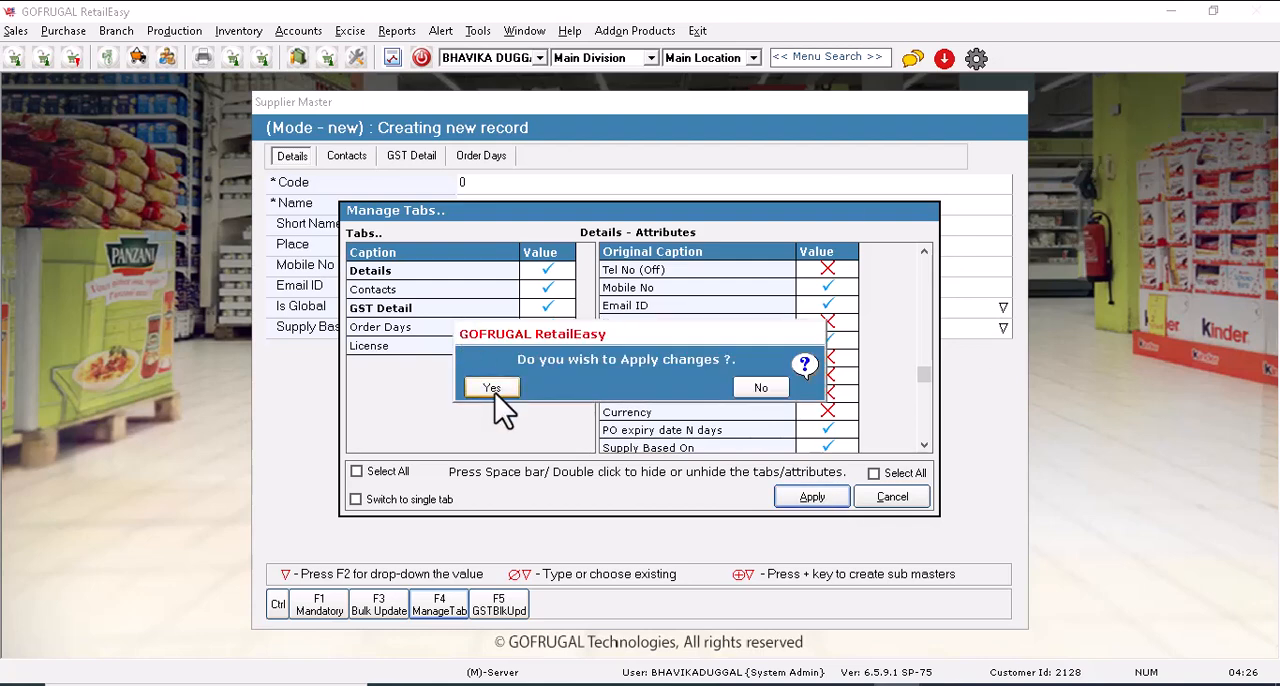
pyautogui.click(490, 388)
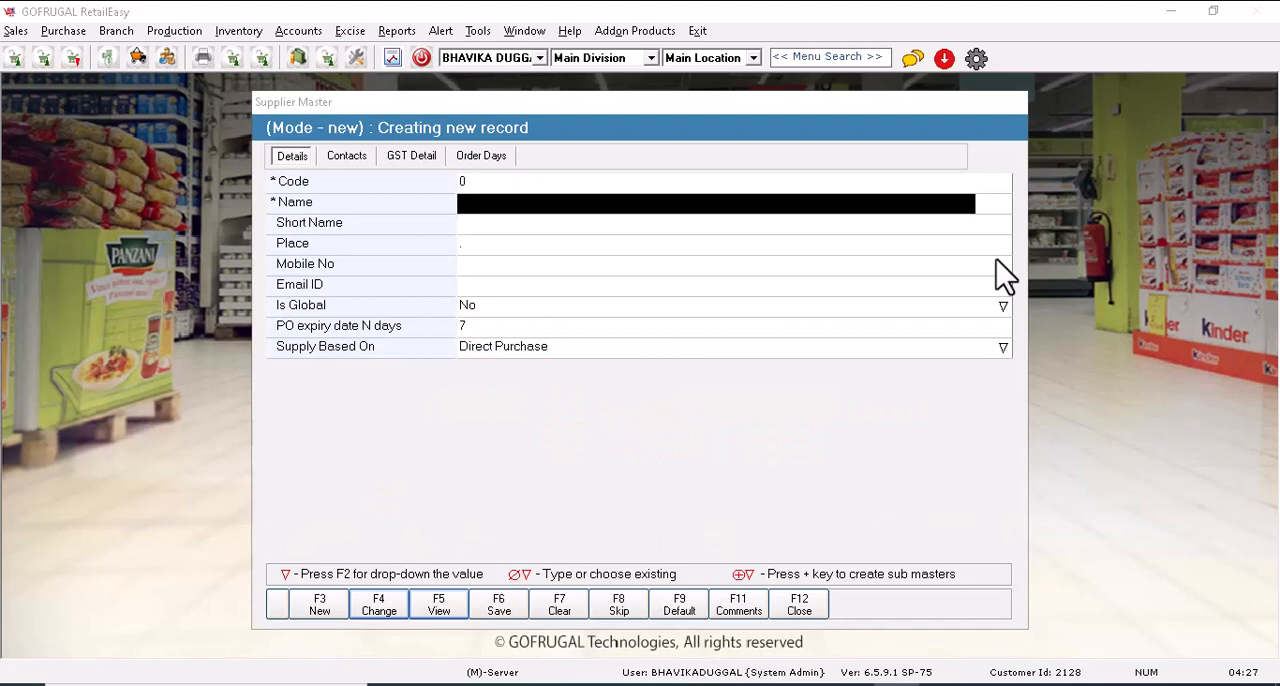
pyautogui.moveTo(290, 350)
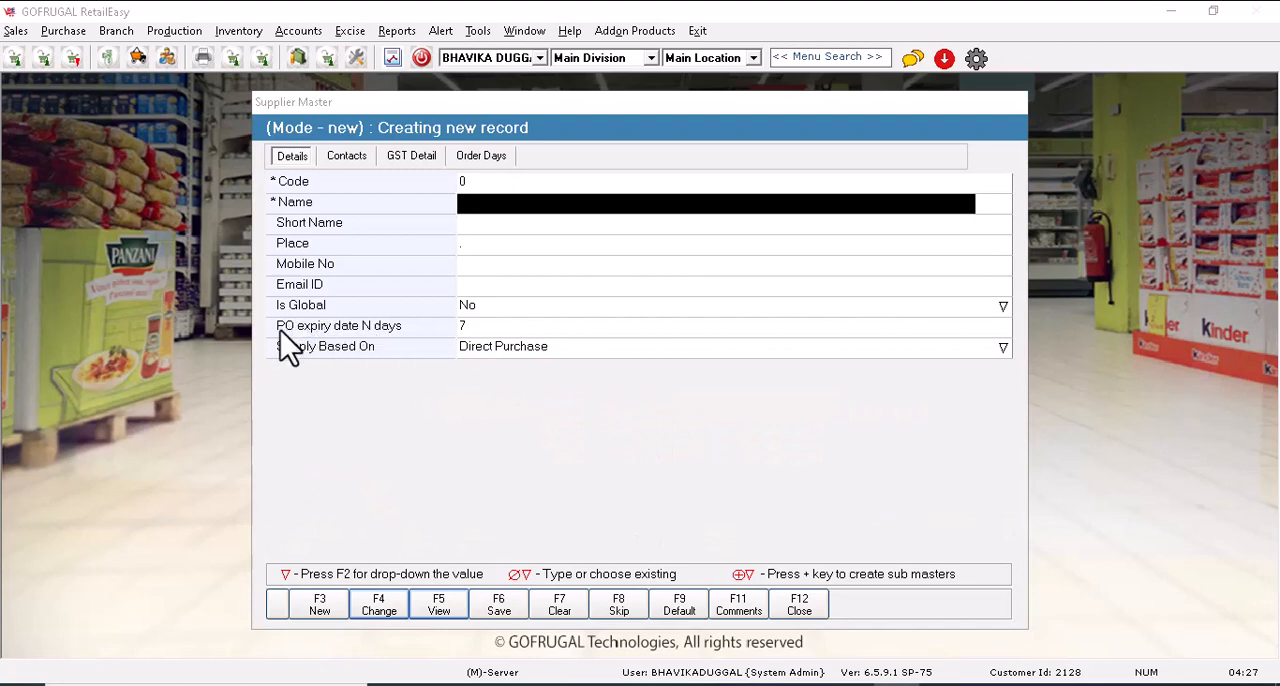
pyautogui.moveTo(956, 340)
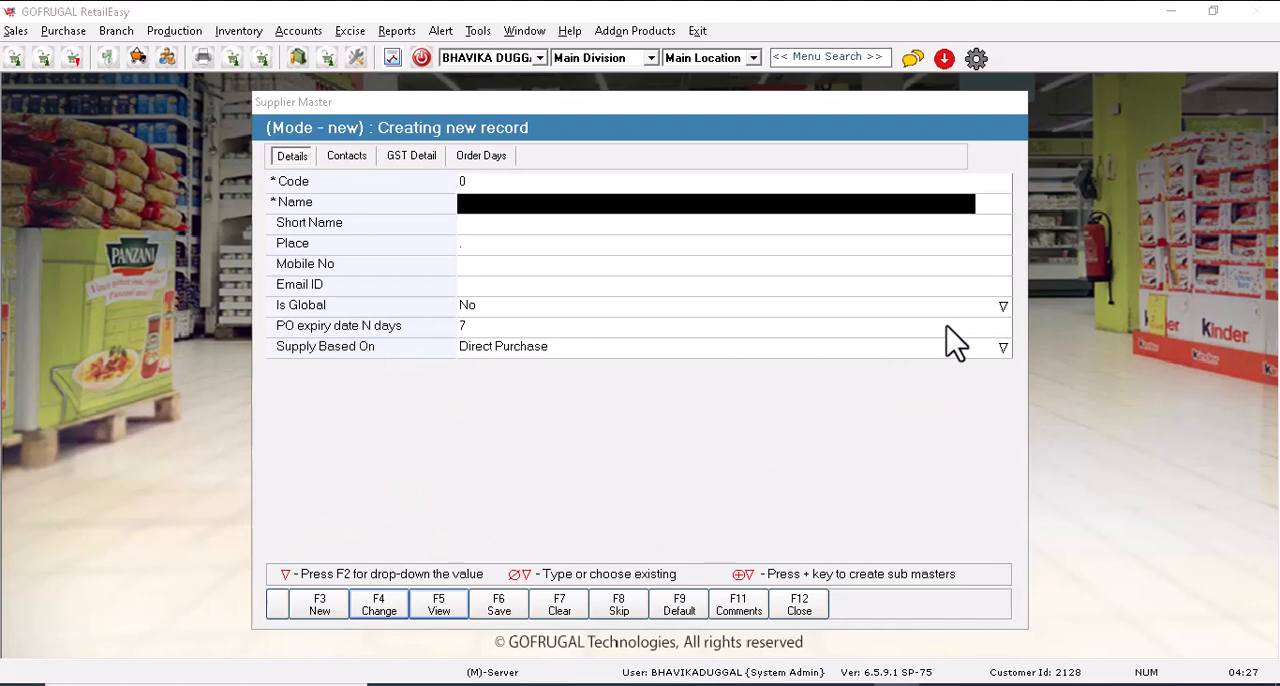
pyautogui.moveTo(1180, 190)
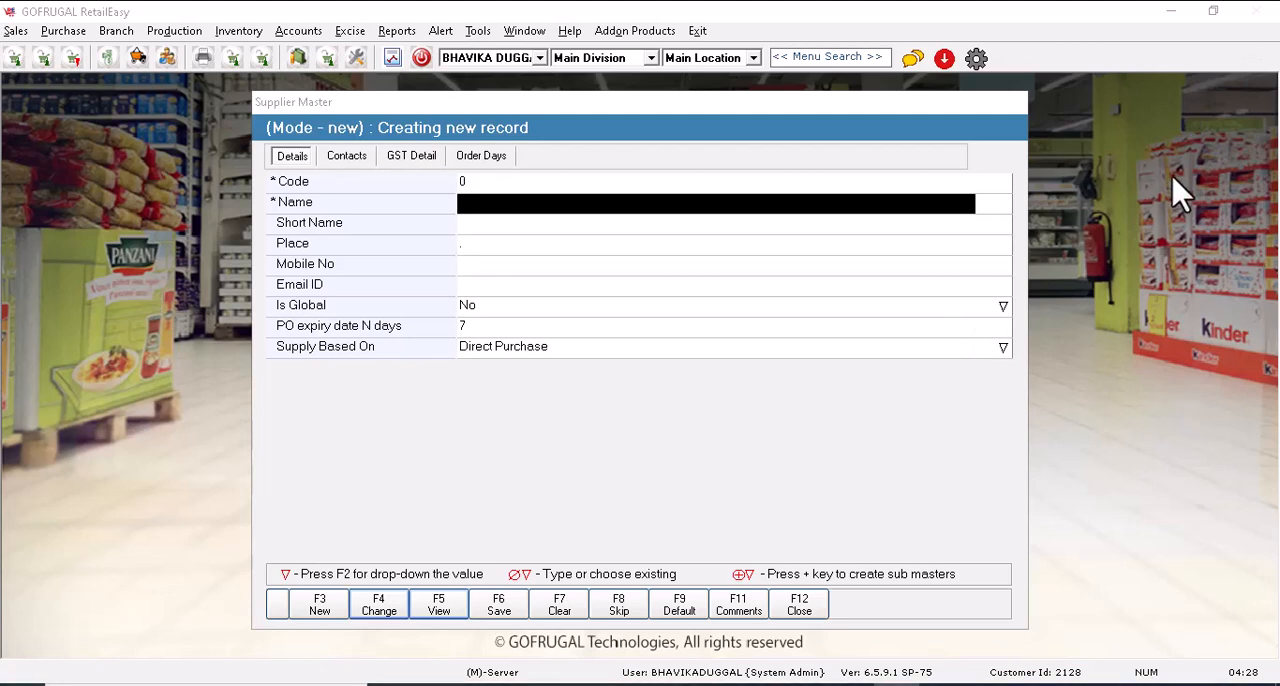
pyautogui.moveTo(456, 590)
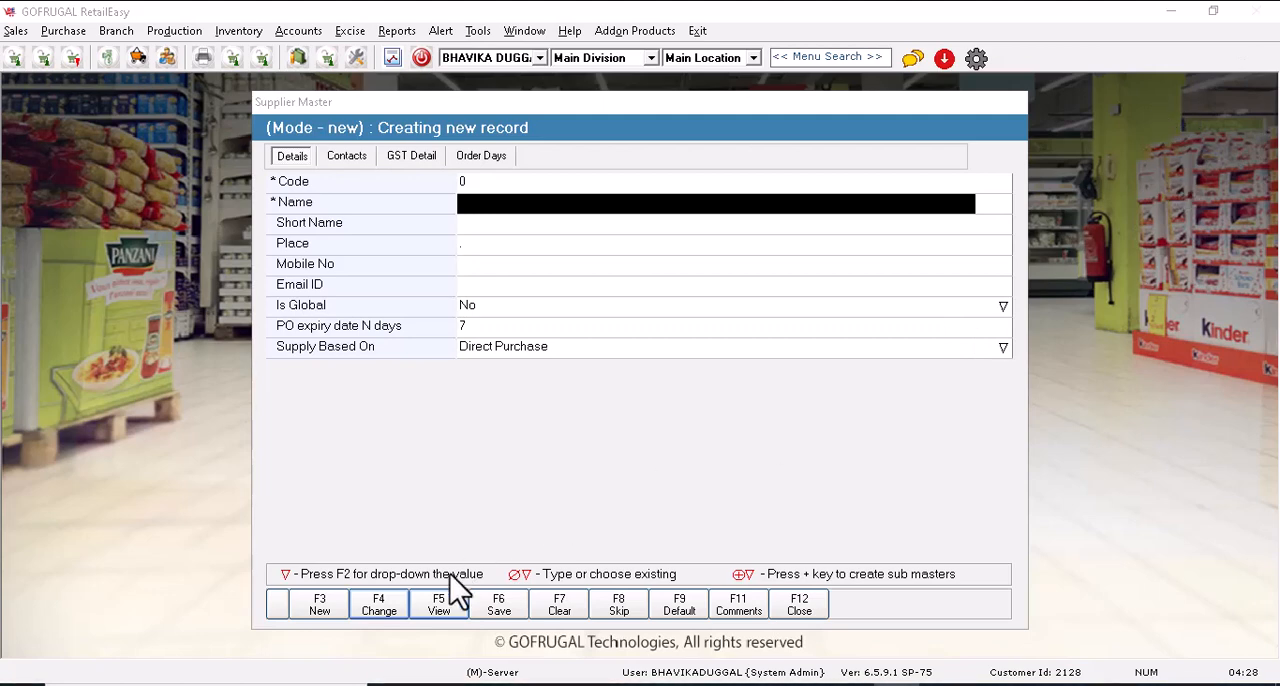
# Show the list of the six existing supplier records beside the form.
pyautogui.press('f2')
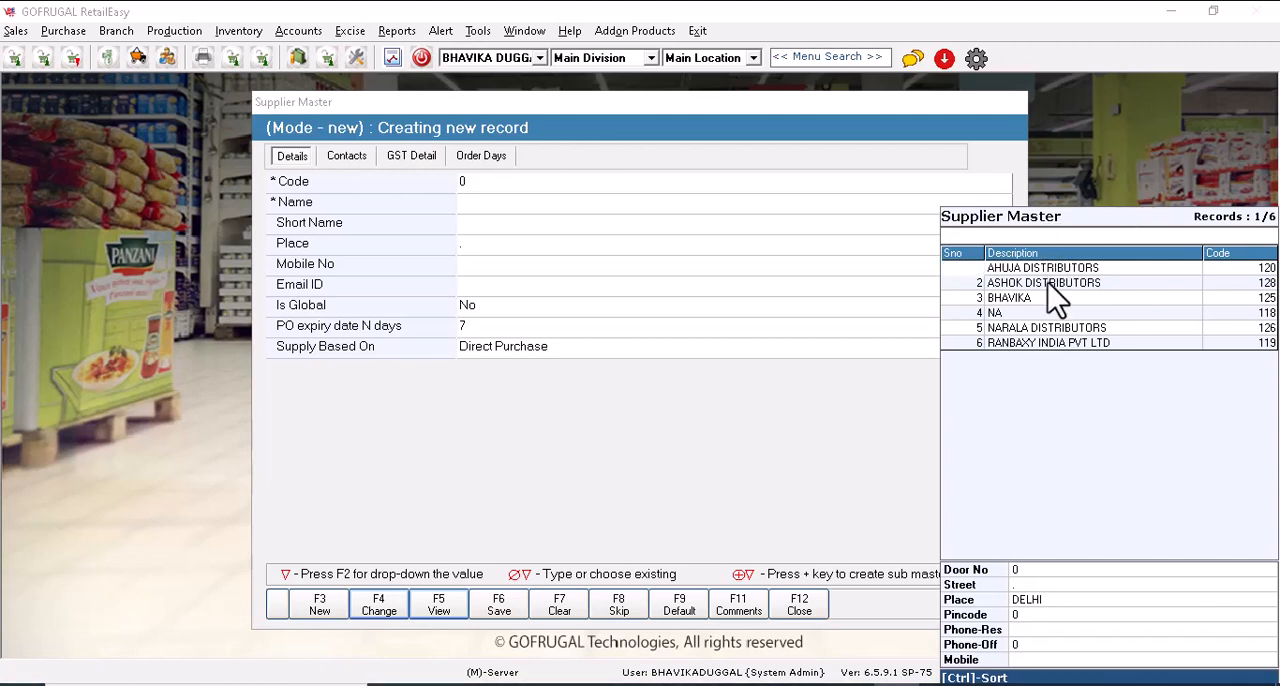
# Give ASHOK DISTRIBUTORS a PO expiry of 15 days, save and confirm.
pyautogui.doubleClick(1044, 284)
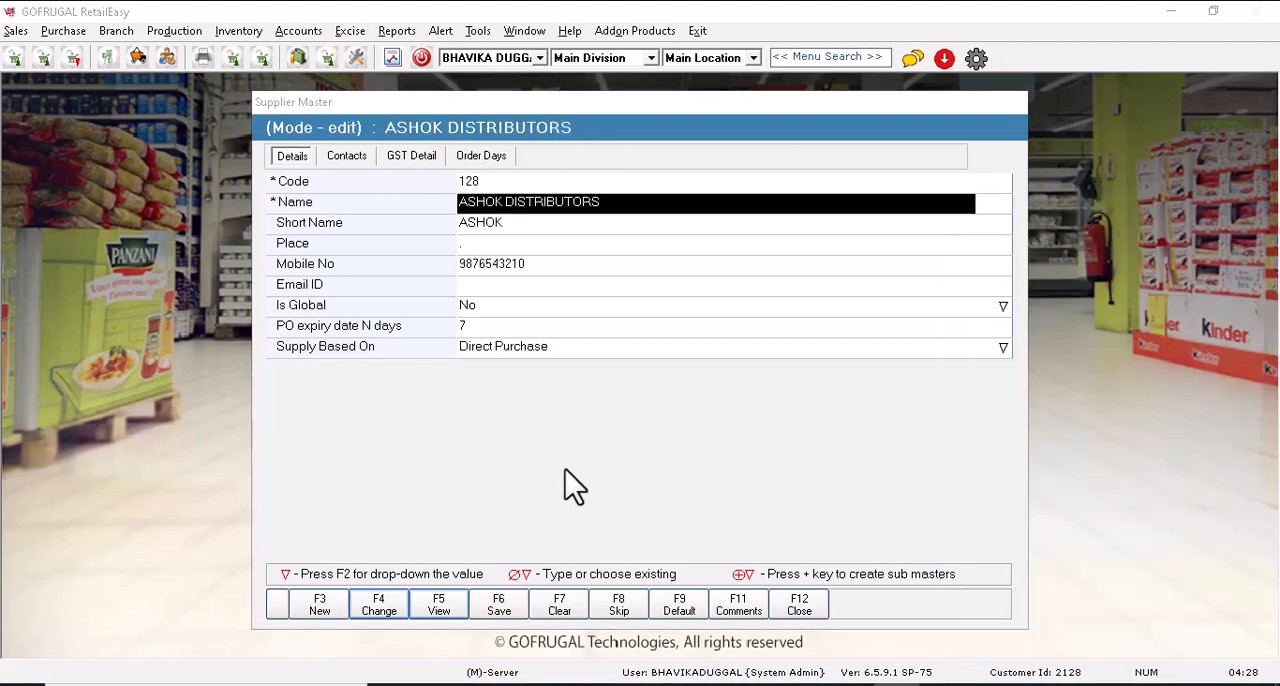
pyautogui.click(700, 326)
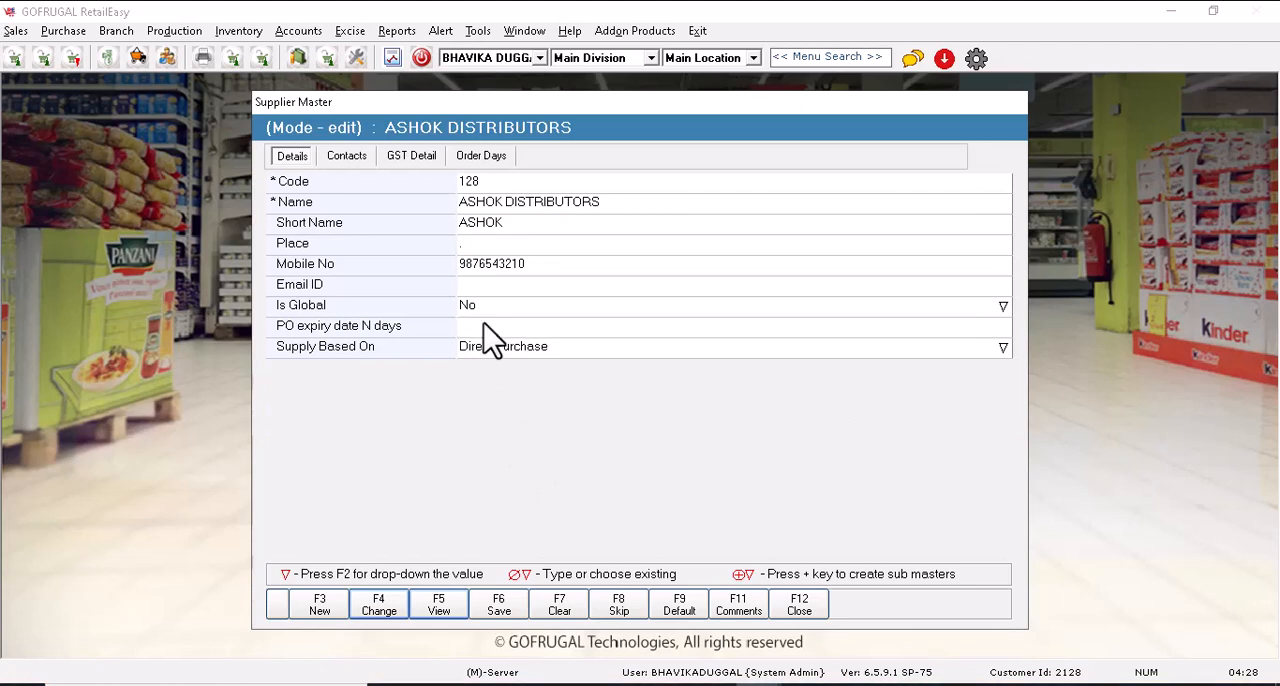
pyautogui.write('1')
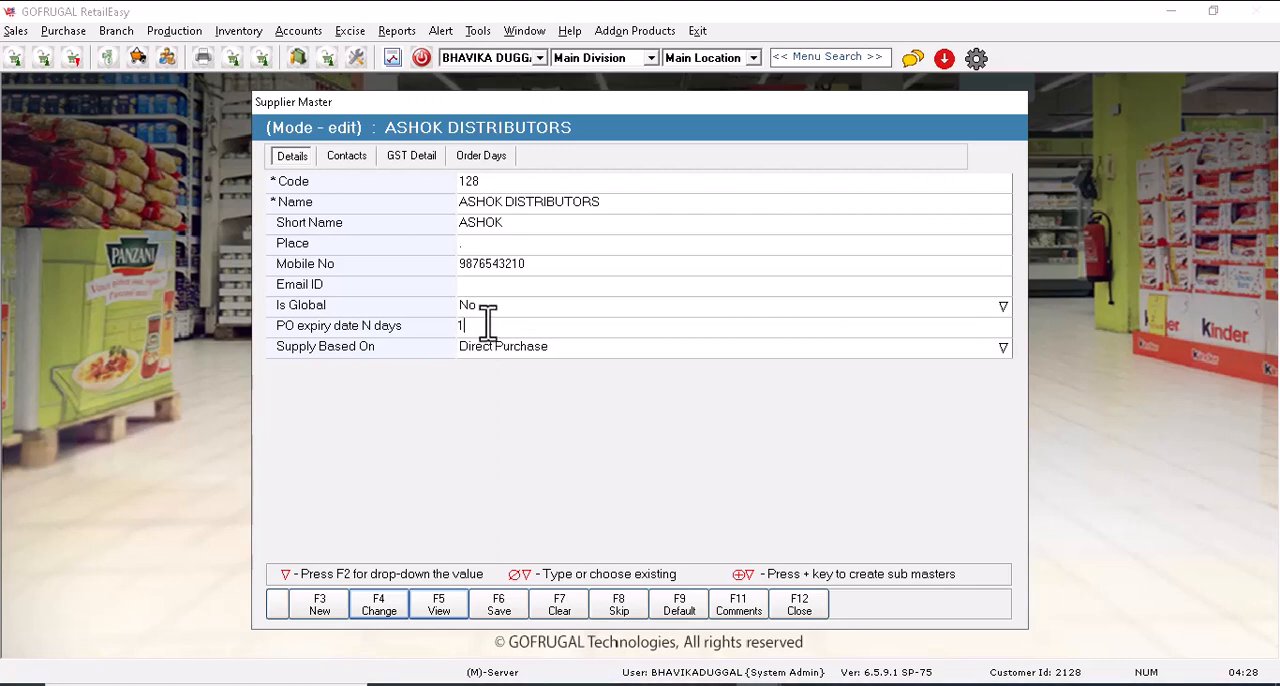
pyautogui.write('5')
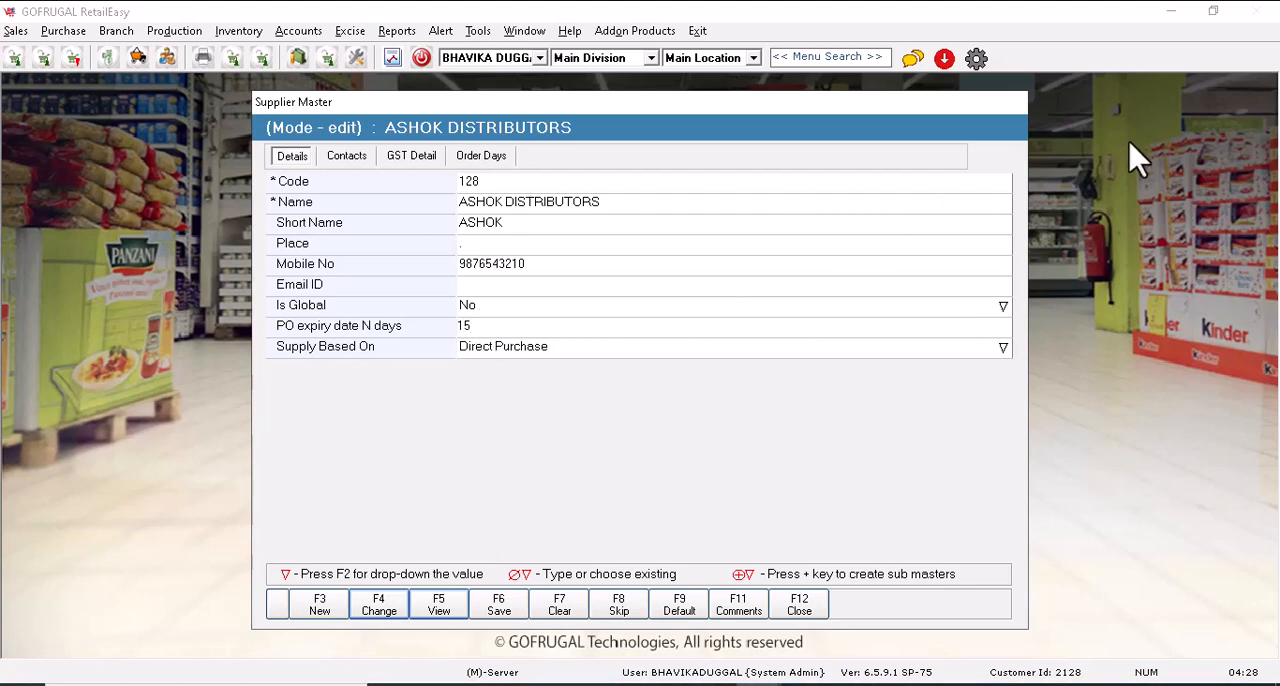
pyautogui.moveTo(364, 392)
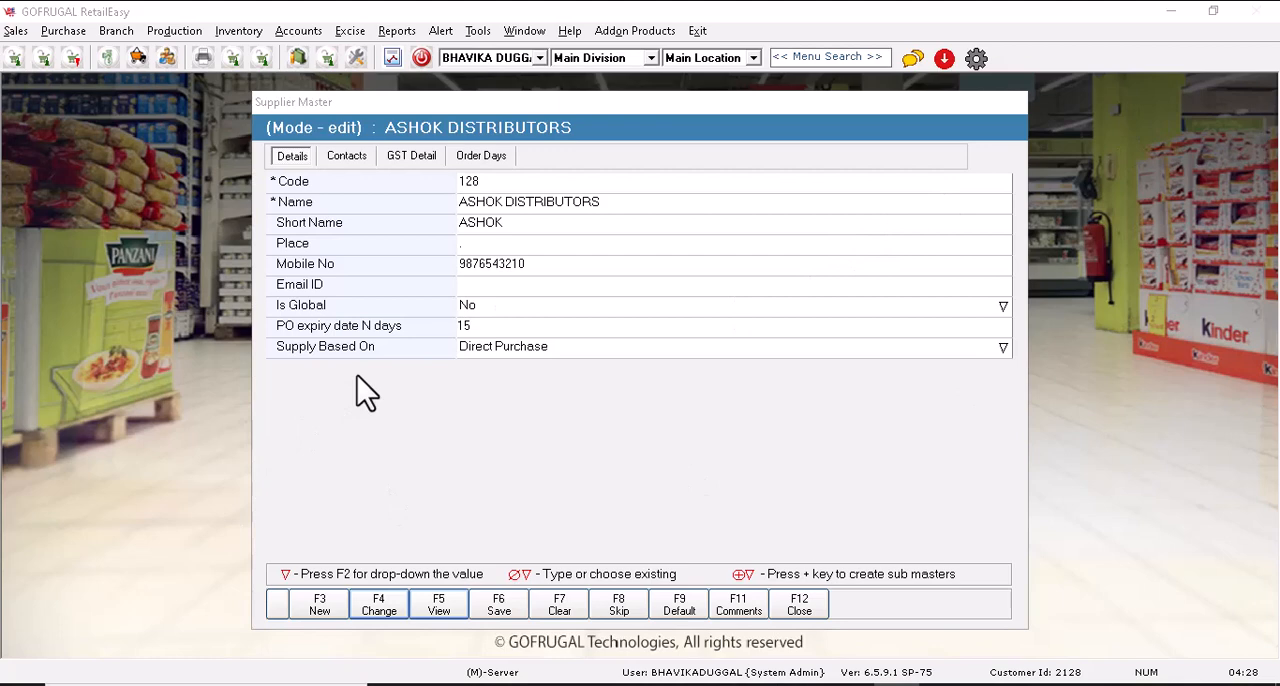
pyautogui.moveTo(404, 256)
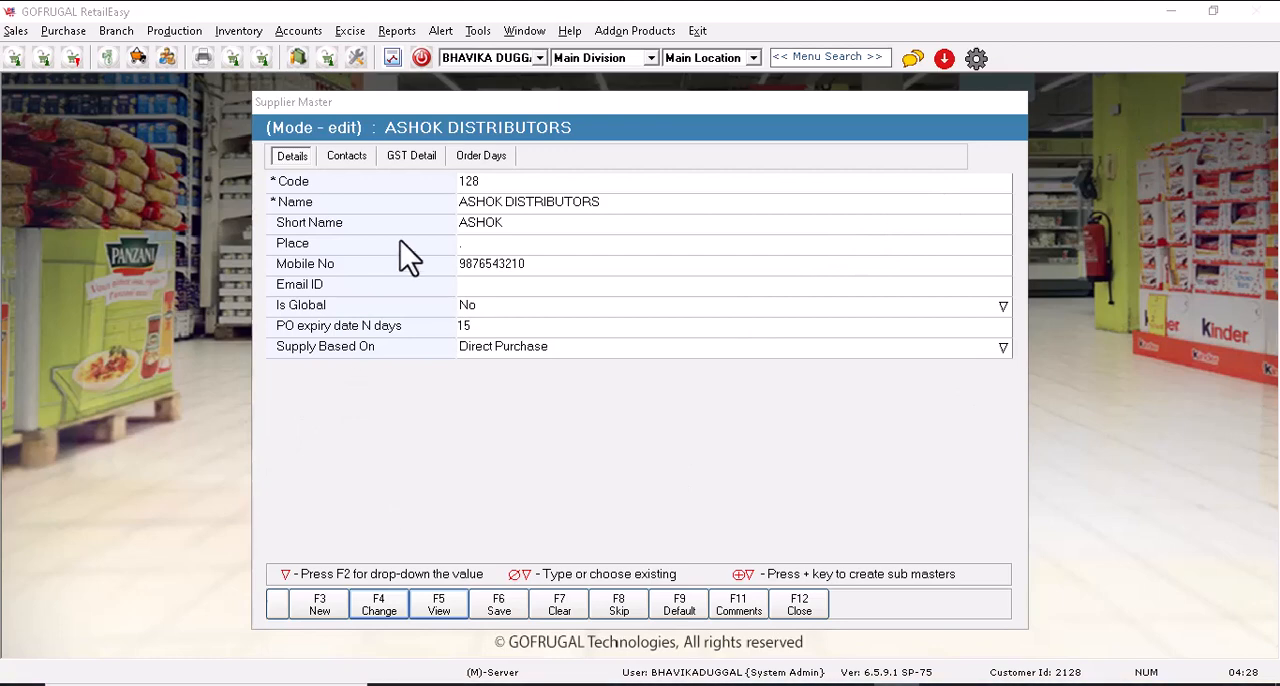
pyautogui.moveTo(472, 336)
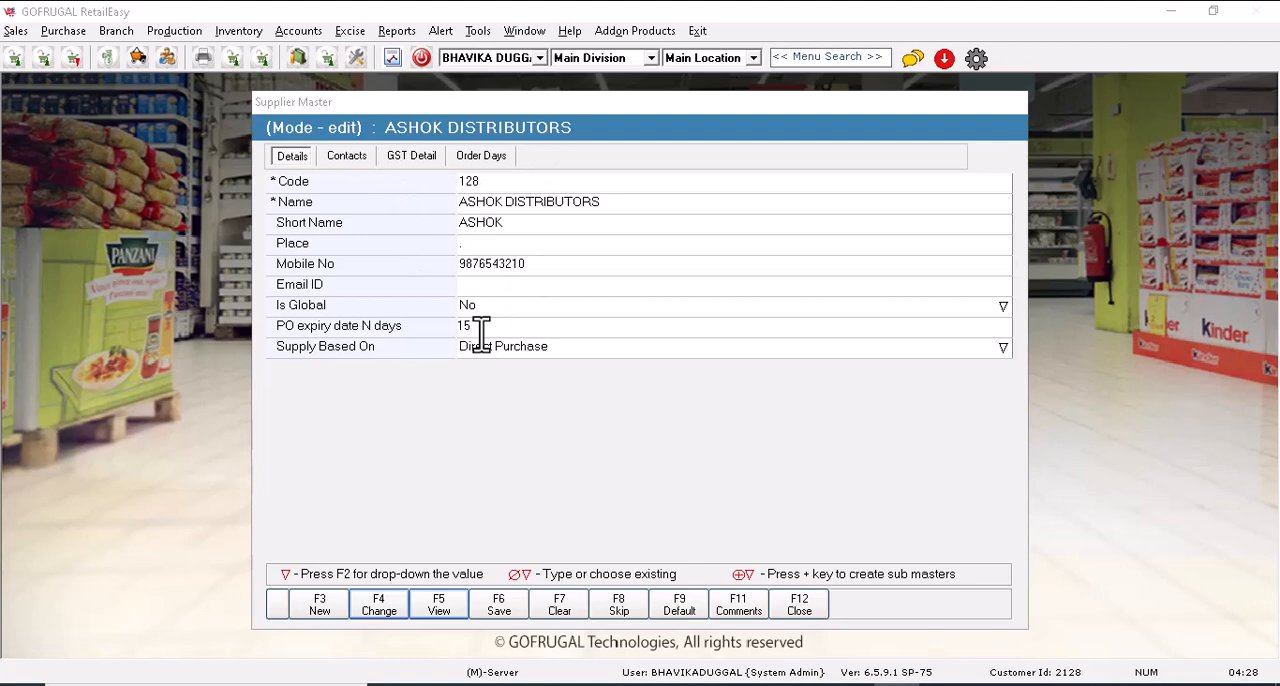
pyautogui.moveTo(1160, 124)
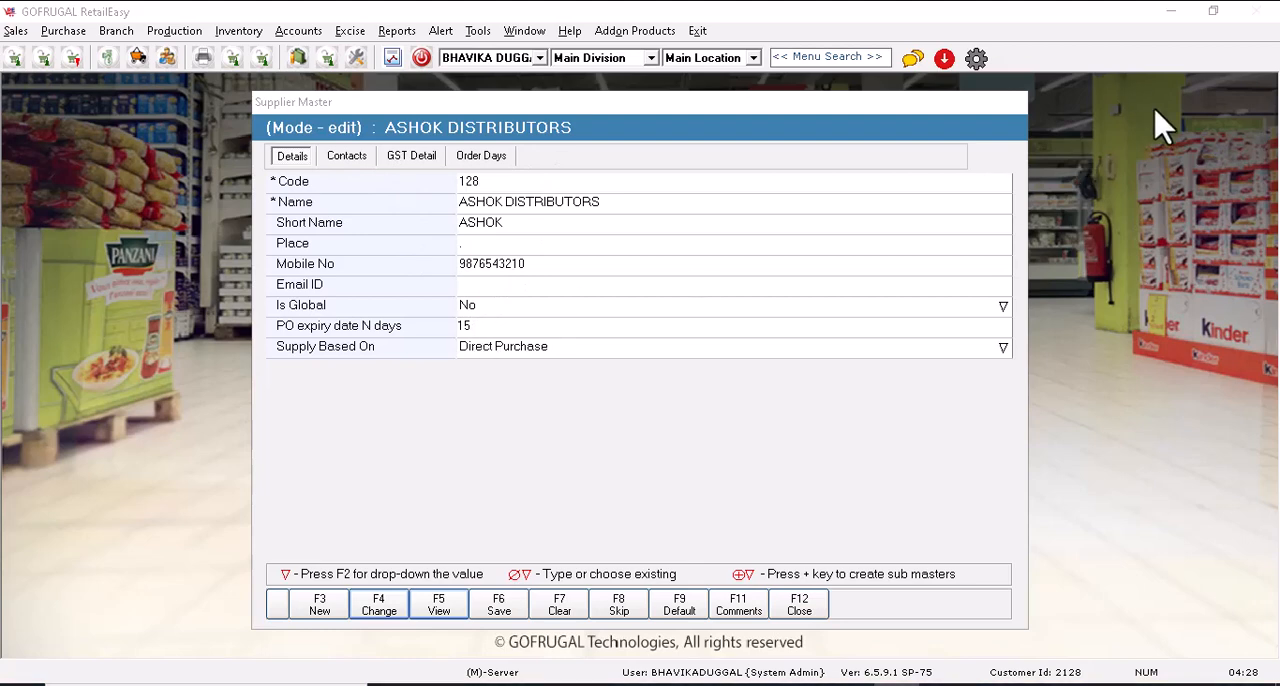
pyautogui.click(498, 604)
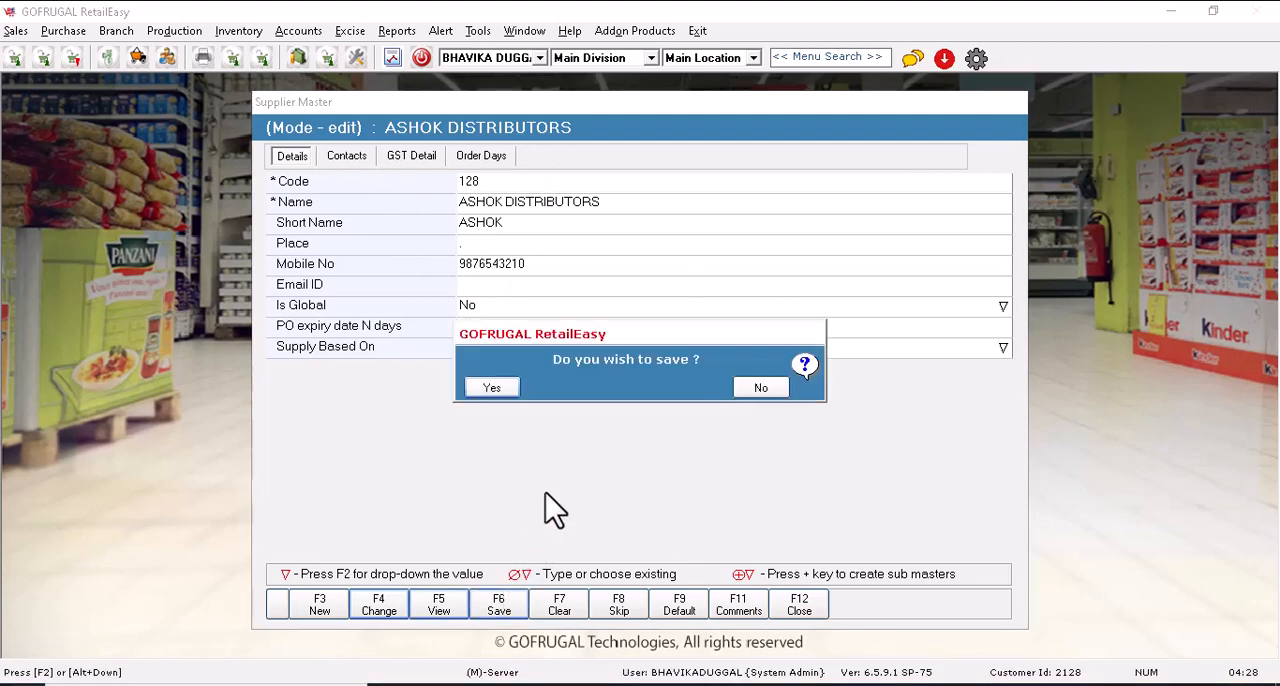
pyautogui.click(760, 388)
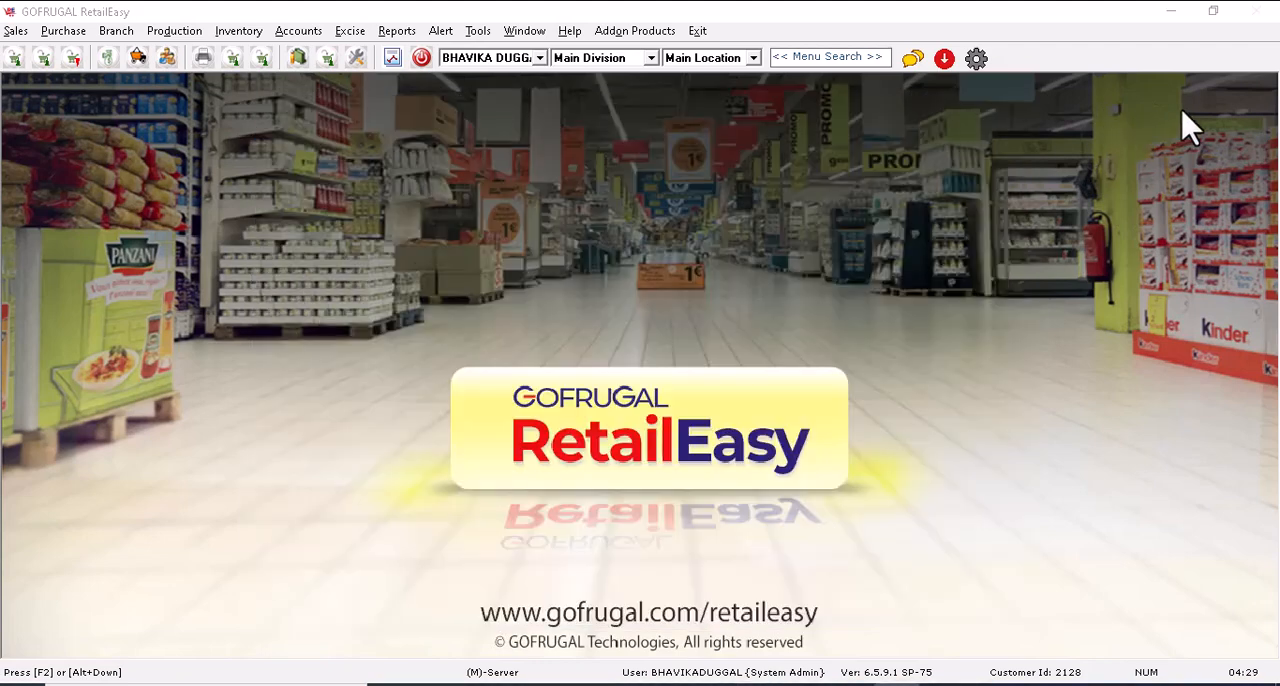
pyautogui.moveTo(196, 304)
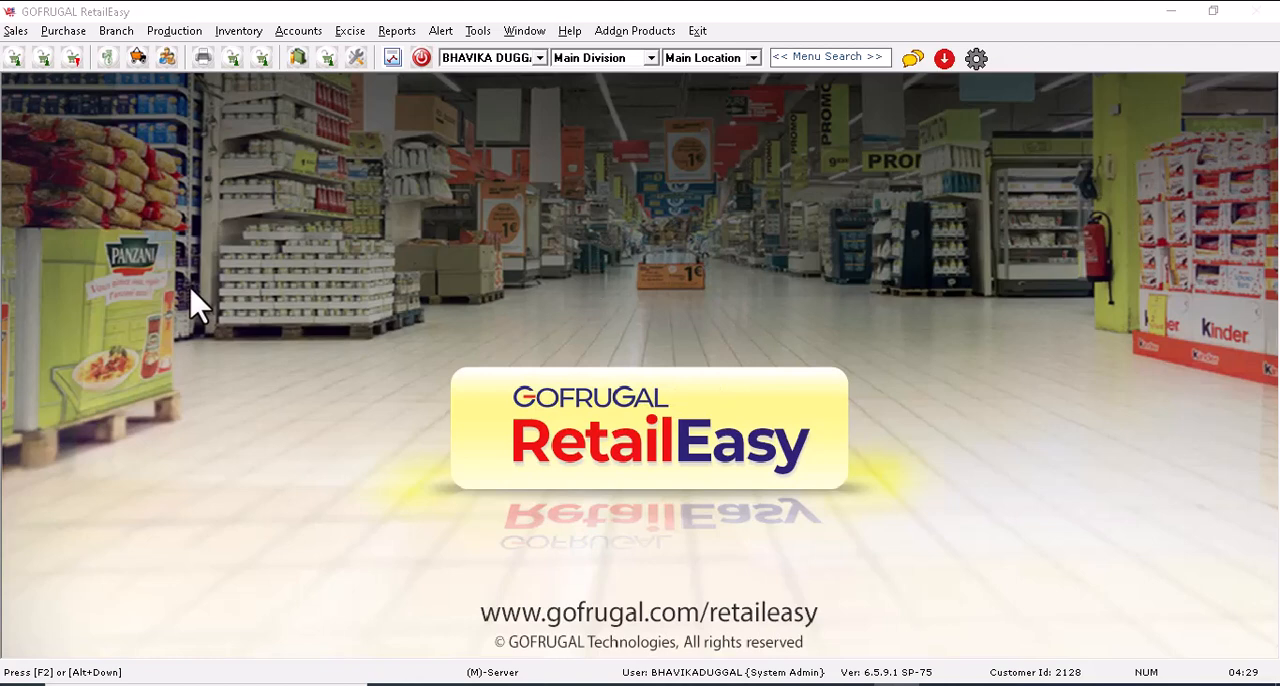
pyautogui.moveTo(994, 156)
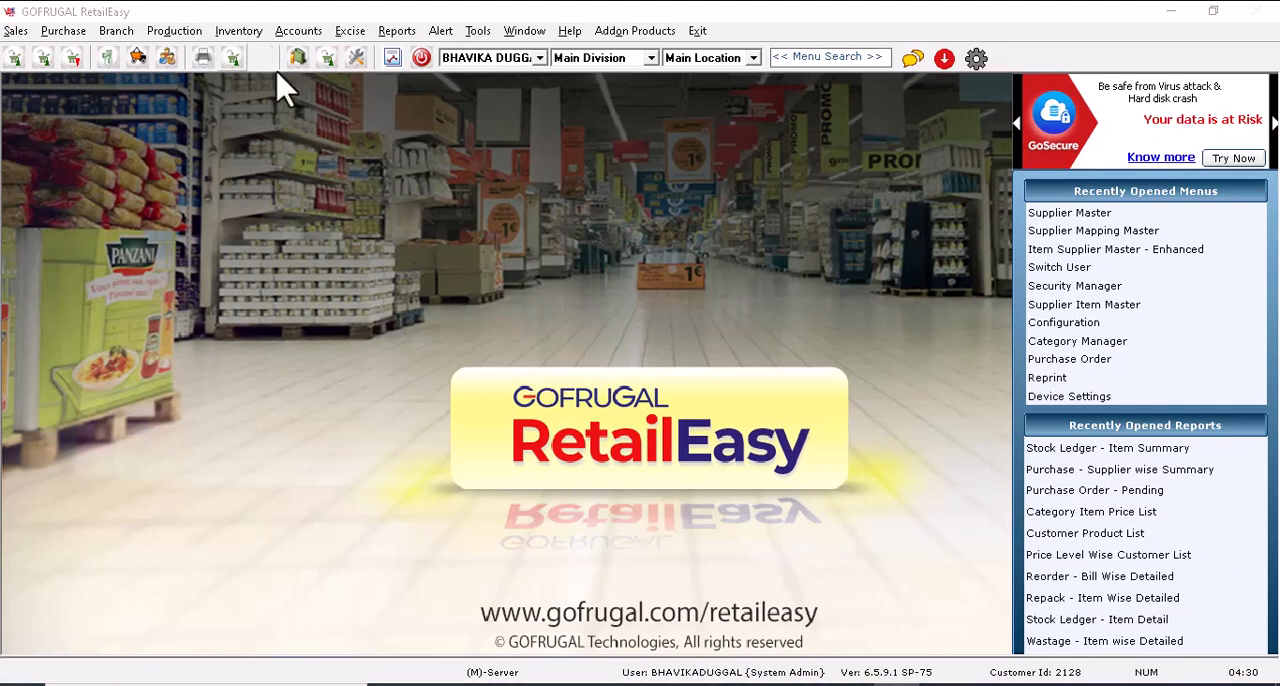
# Launch the Supplier Master bulk update grid from Recently Opened Menus.
pyautogui.click(64, 30)
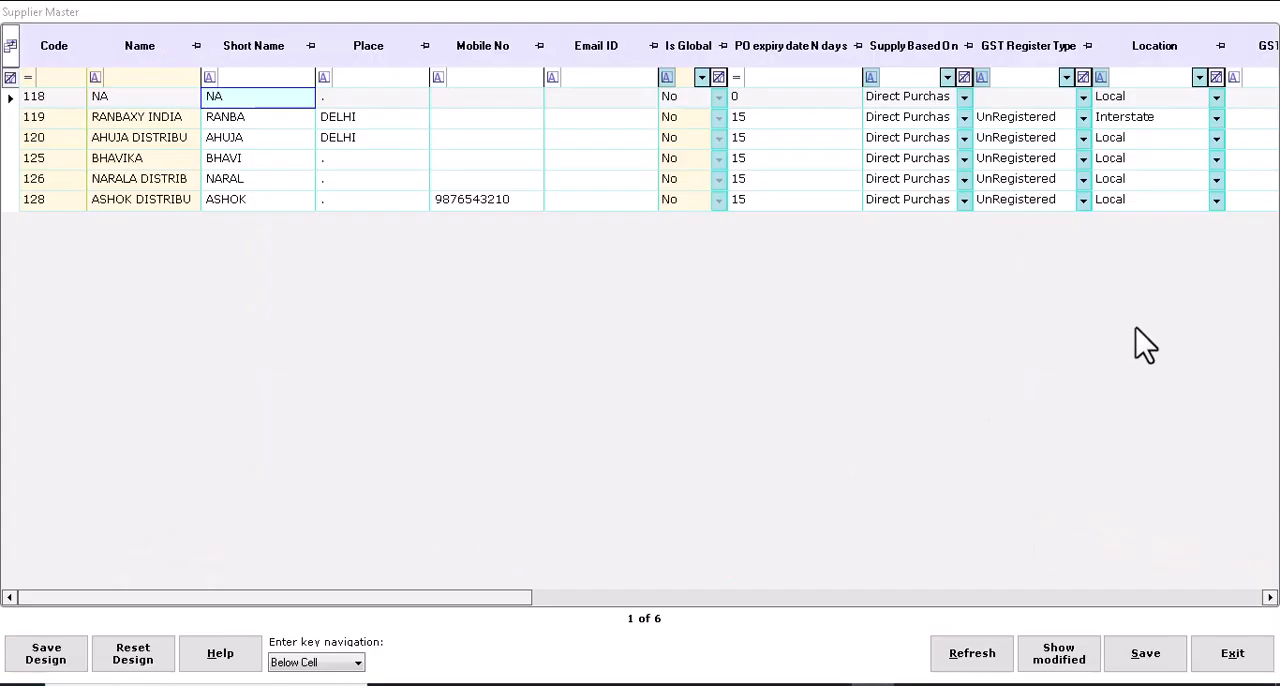
pyautogui.moveTo(262, 60)
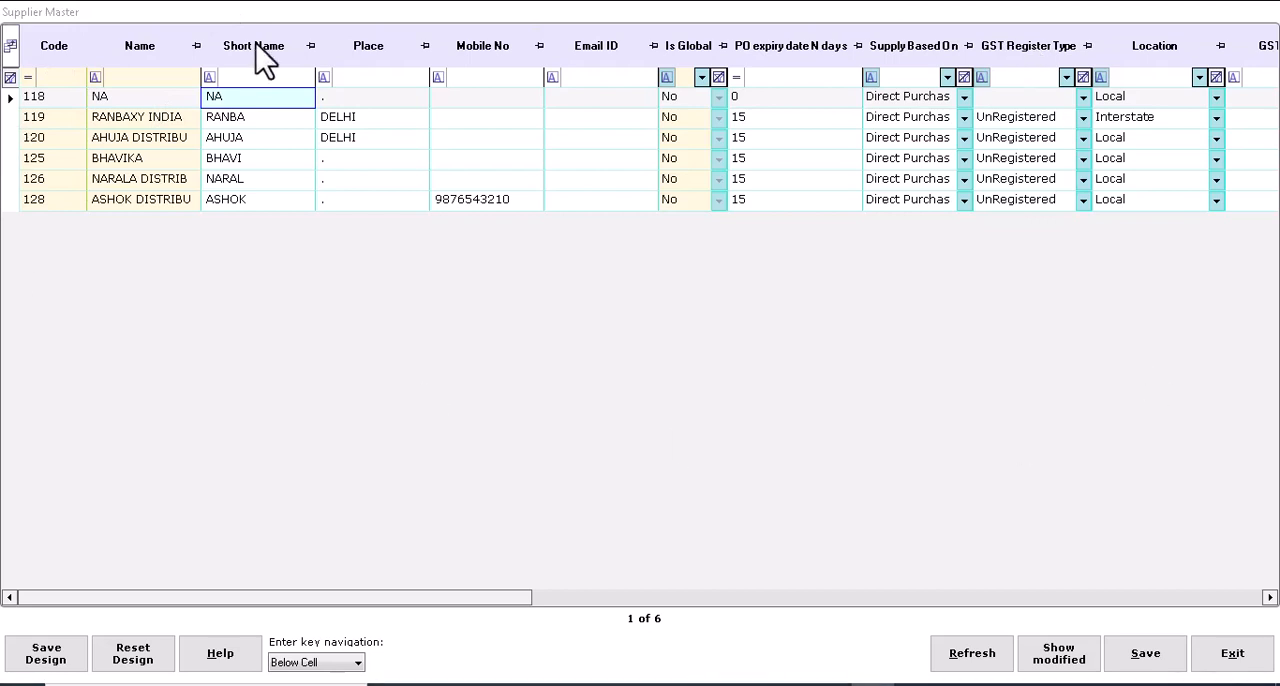
pyautogui.moveTo(1144, 312)
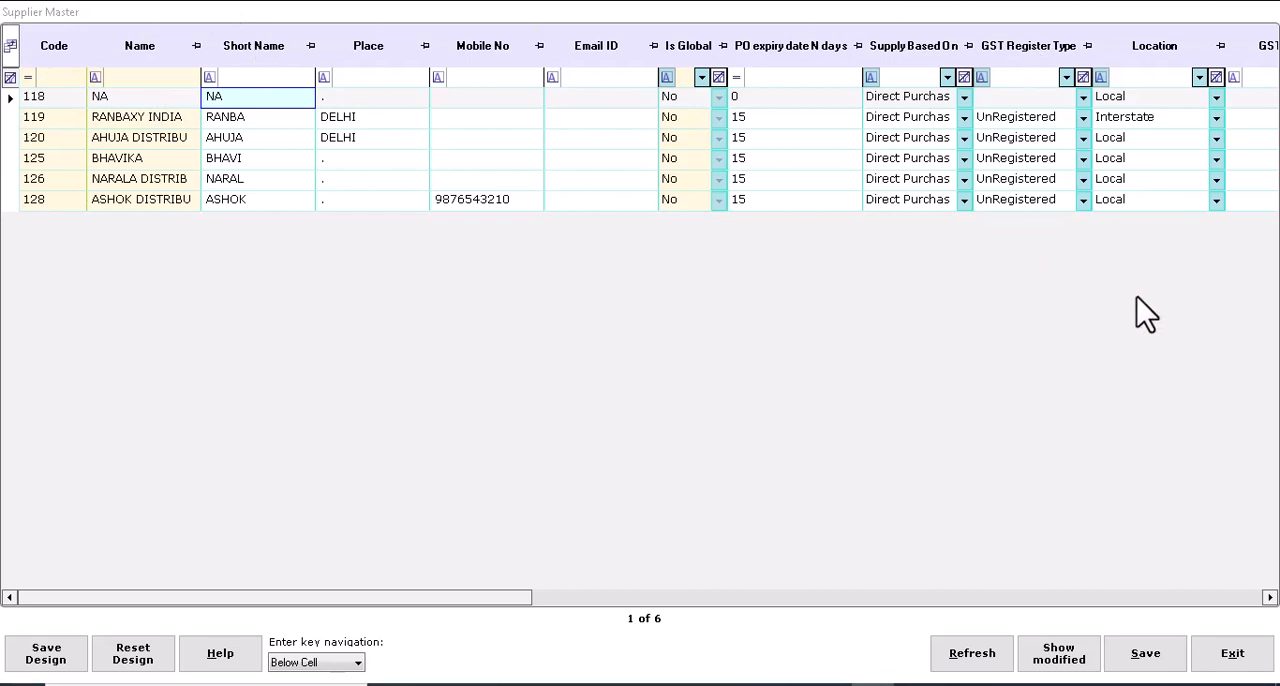
pyautogui.moveTo(810, 60)
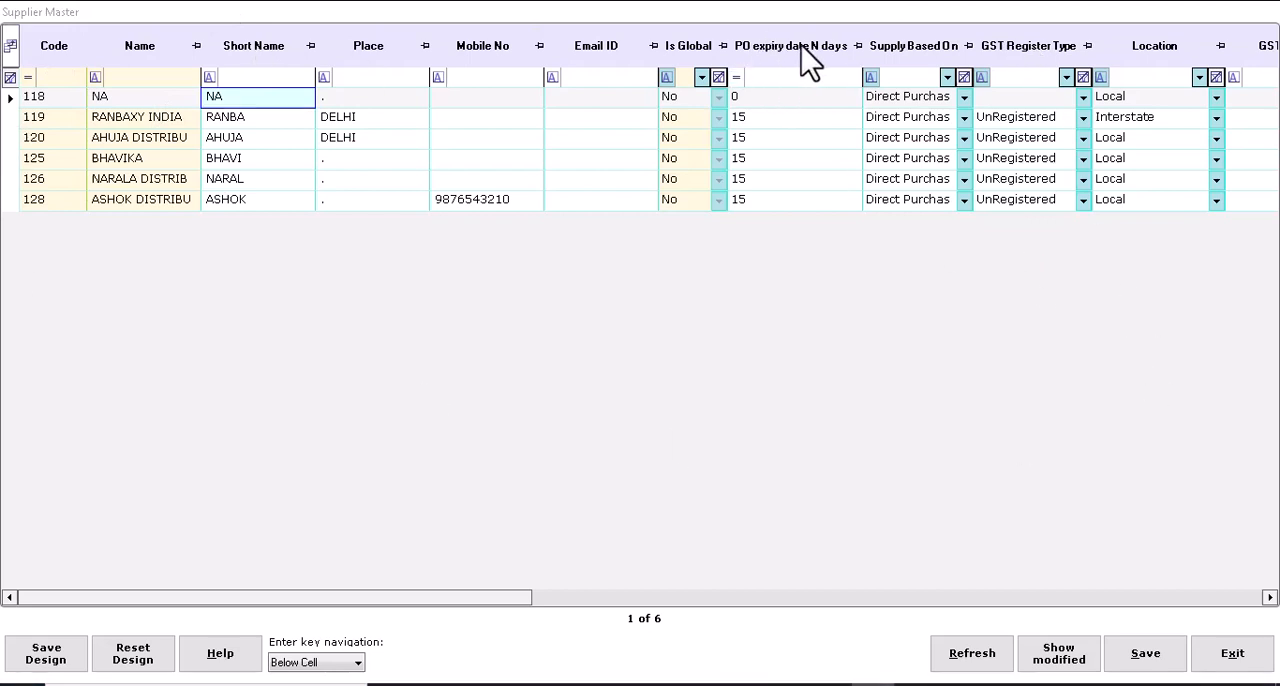
pyautogui.moveTo(1140, 288)
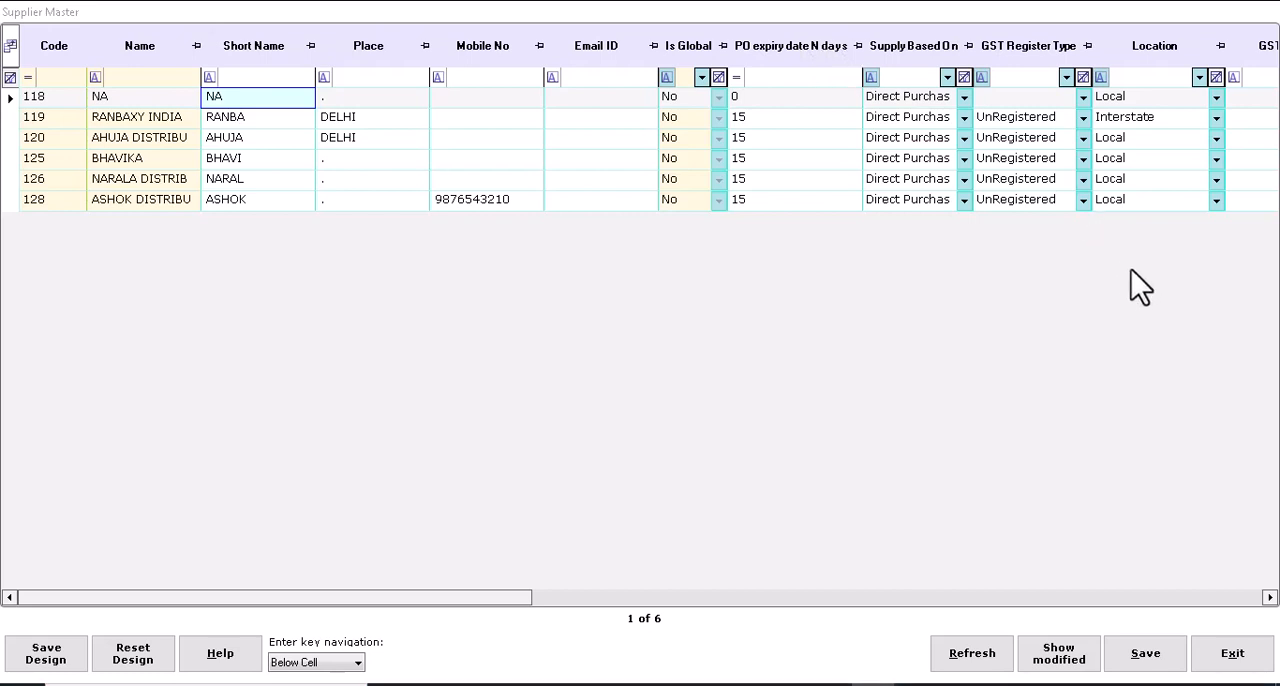
pyautogui.moveTo(790, 130)
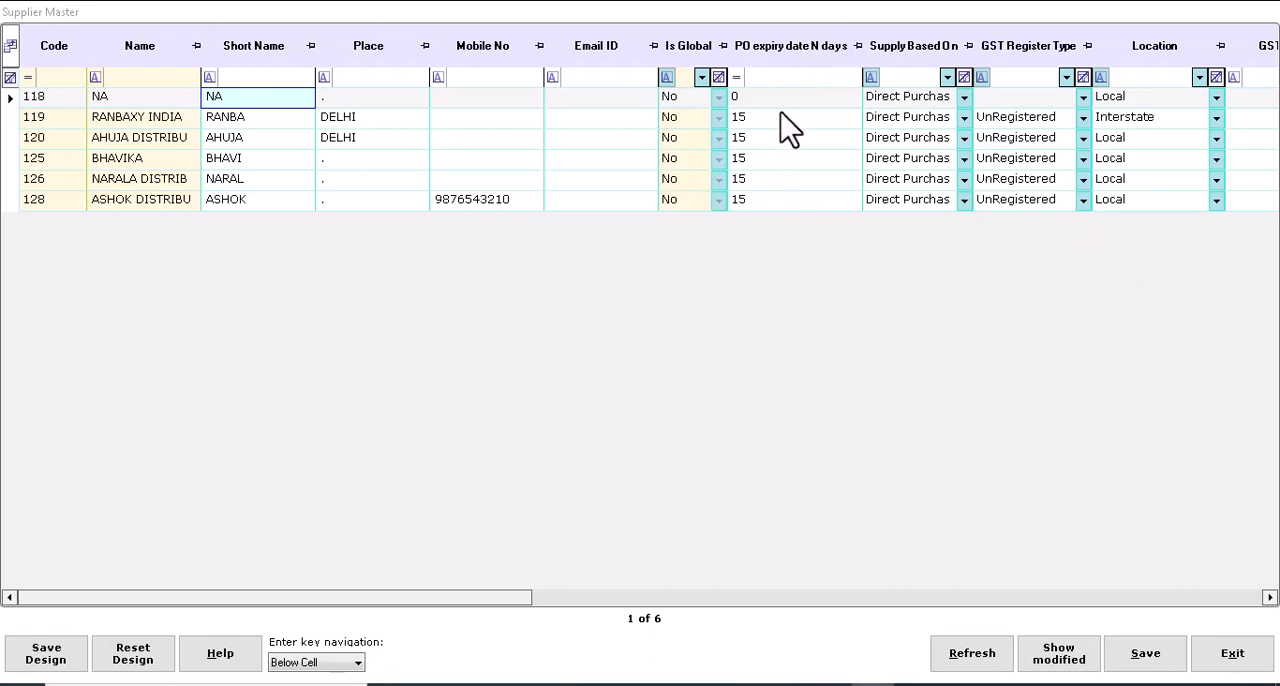
pyautogui.moveTo(1140, 310)
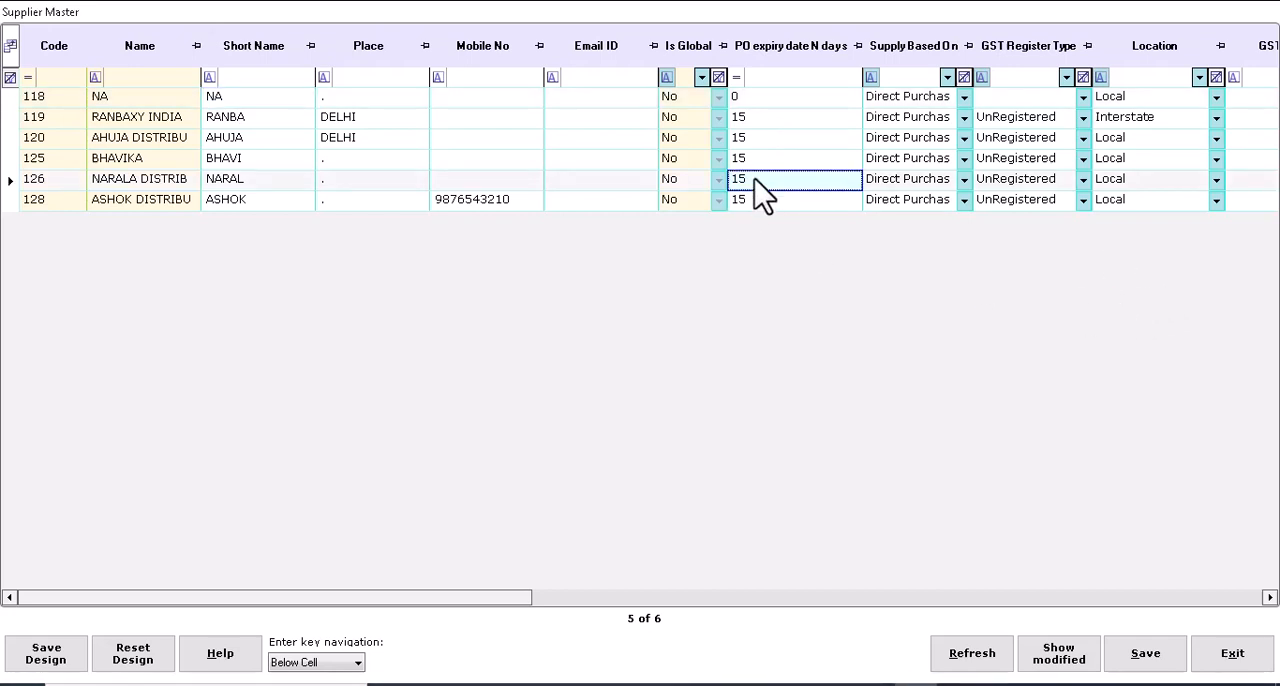
# Edit the PO expiry cells so AHUJA (120) gets 18 days and NARALA (126) gets 10.
pyautogui.doubleClick(790, 178)
pyautogui.write('10')
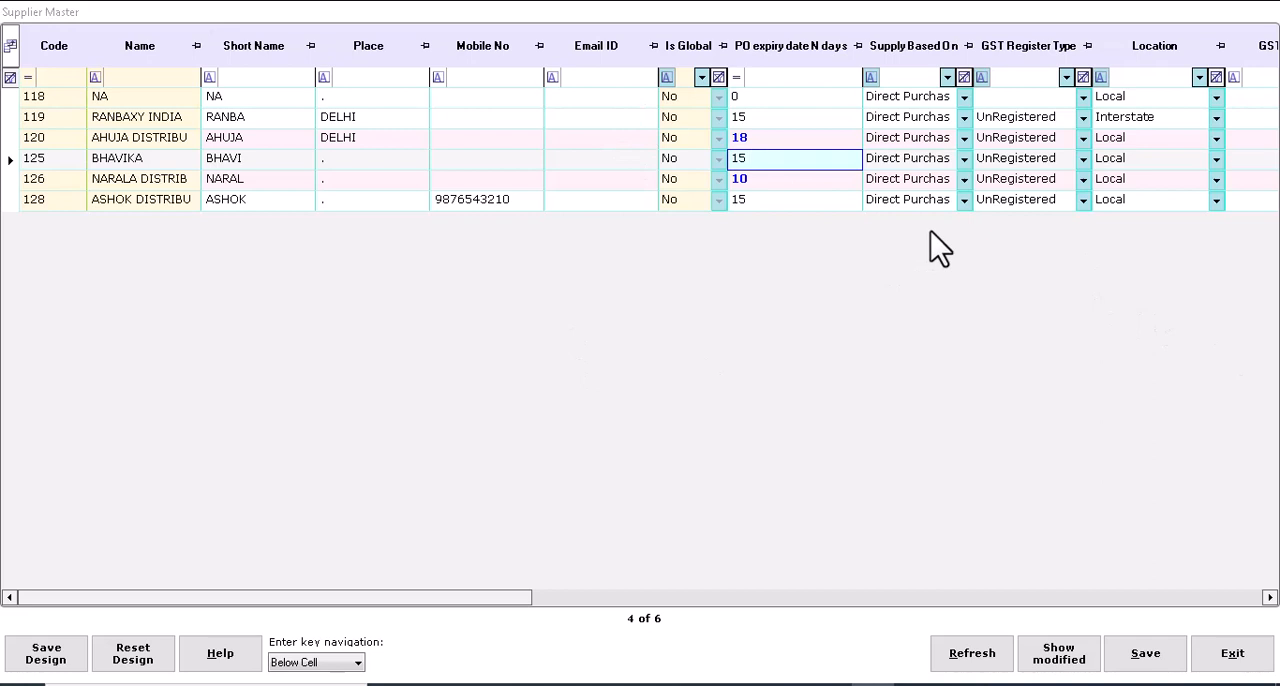
pyautogui.moveTo(416, 188)
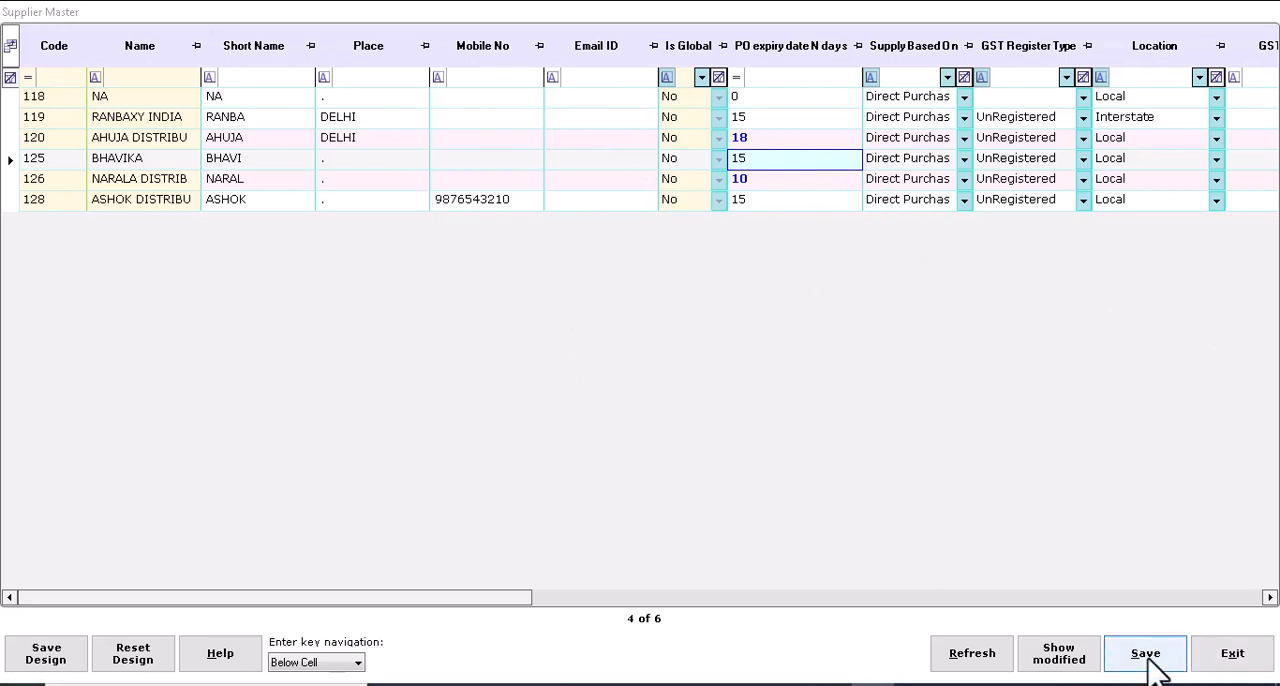
# Save the two changed supplier rows and acknowledge the '2 Record updated' message.
pyautogui.click(1144, 652)
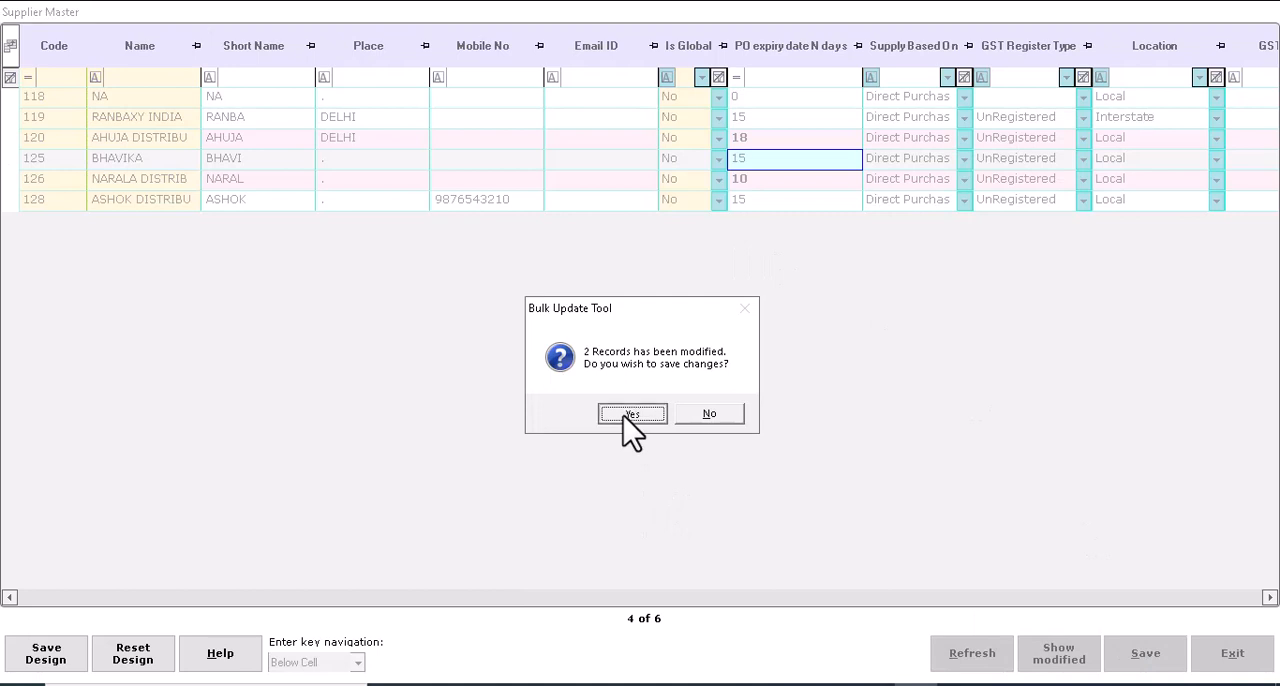
pyautogui.click(632, 412)
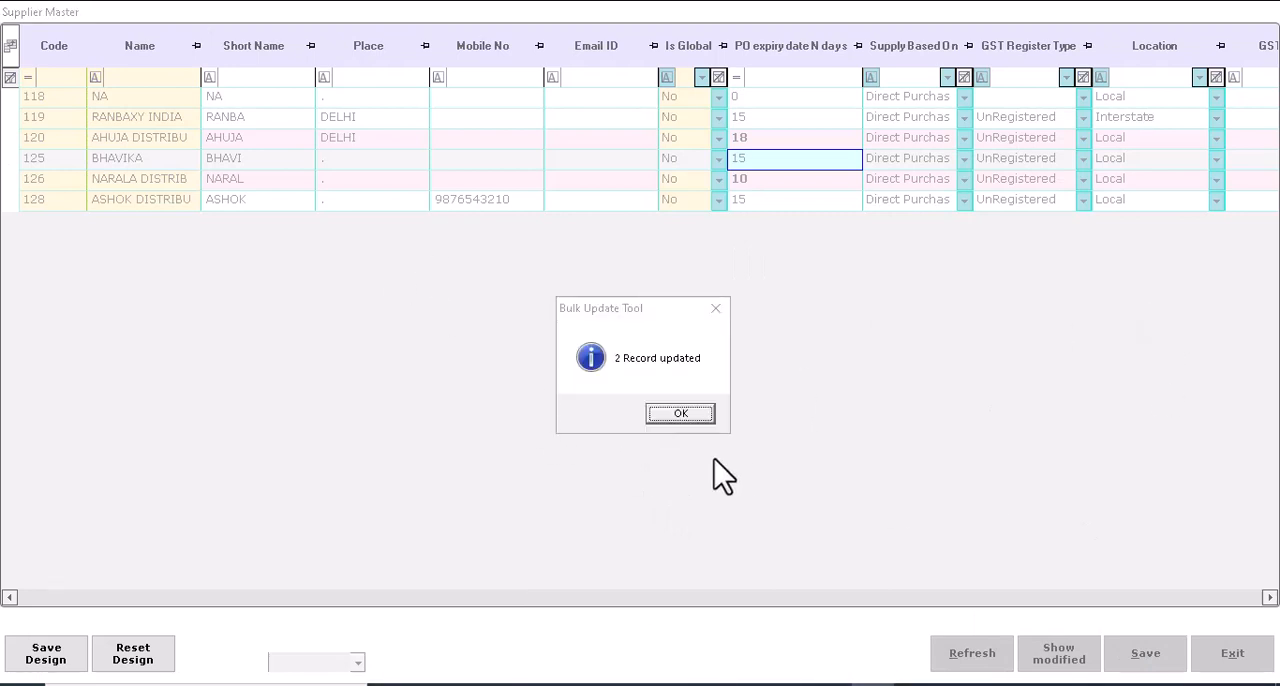
pyautogui.moveTo(1110, 324)
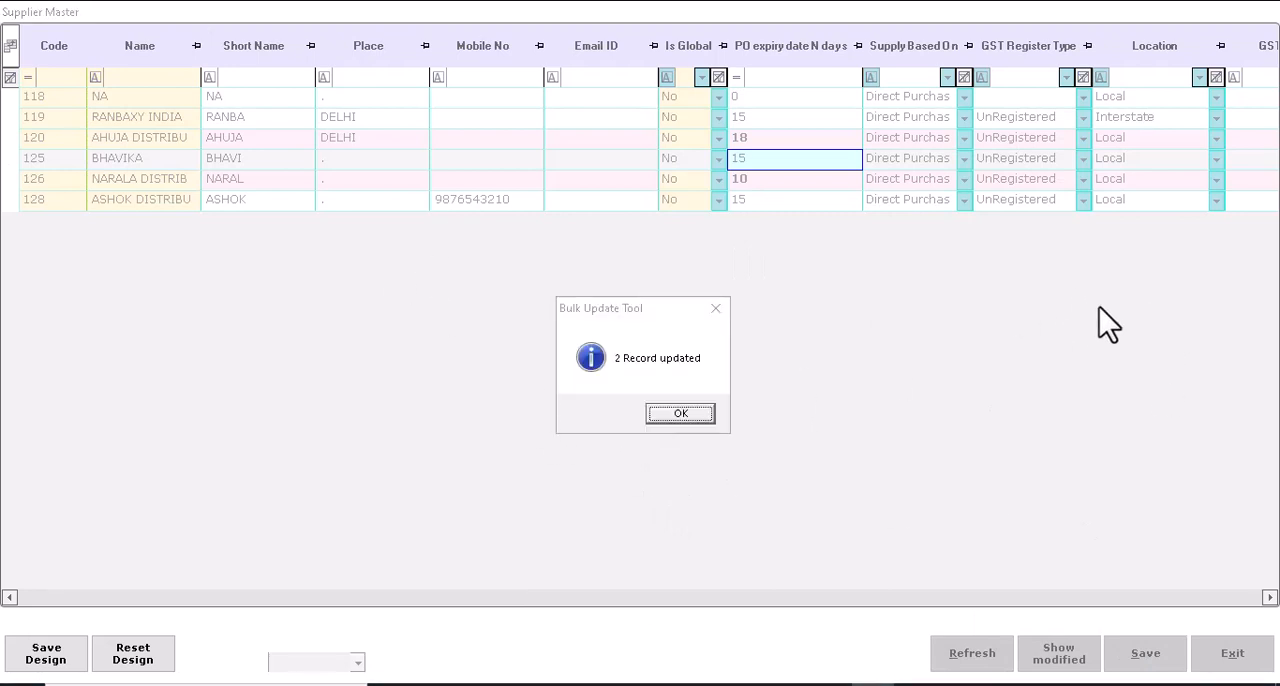
pyautogui.click(680, 412)
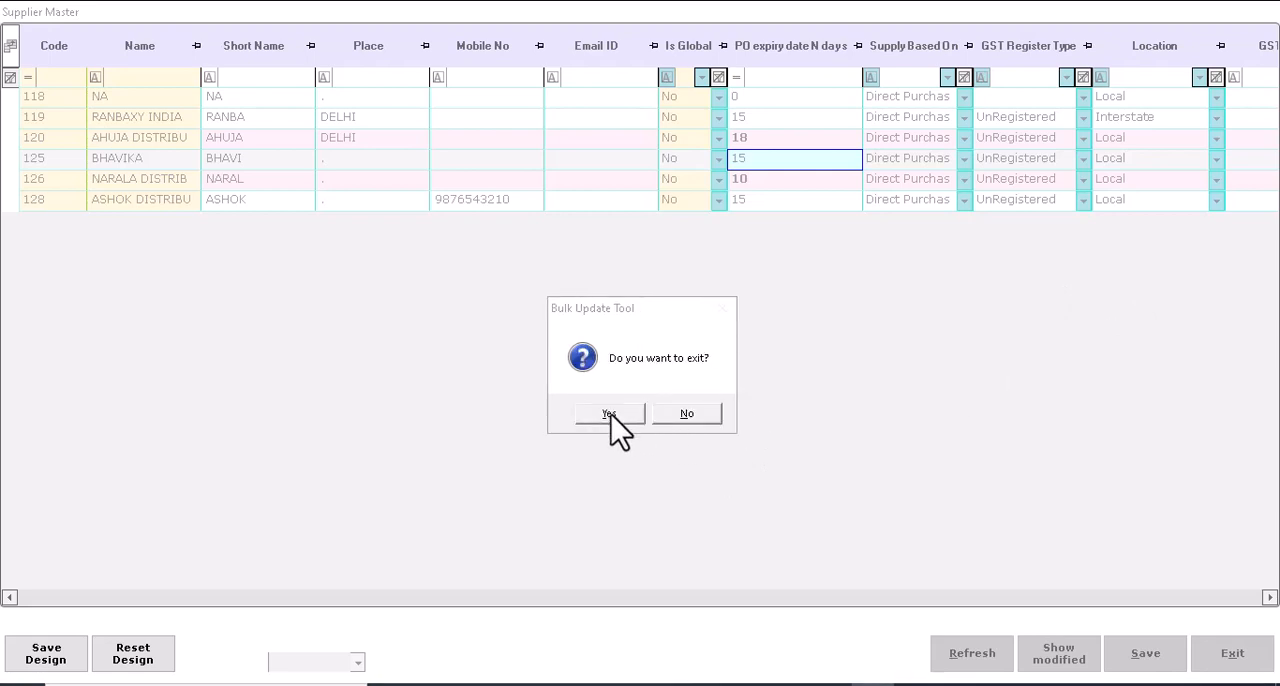
# Exit the bulk update grid and the Supplier Master back to the home screen.
pyautogui.click(608, 412)
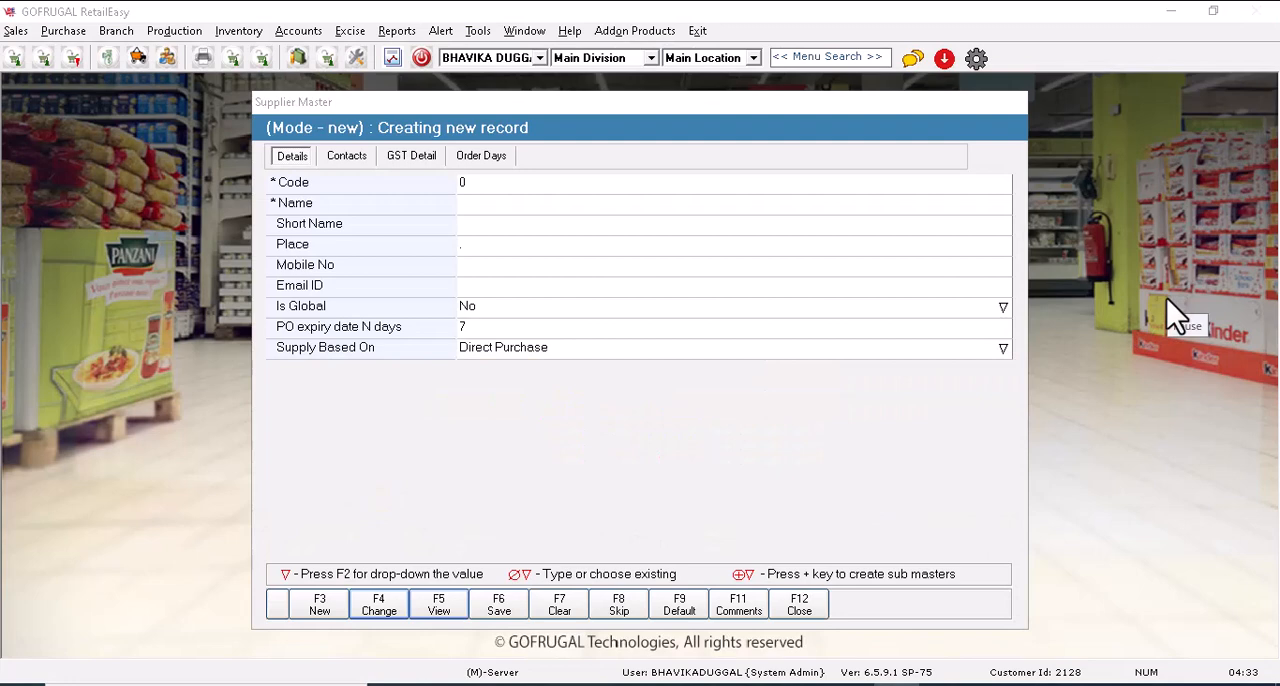
pyautogui.click(800, 604)
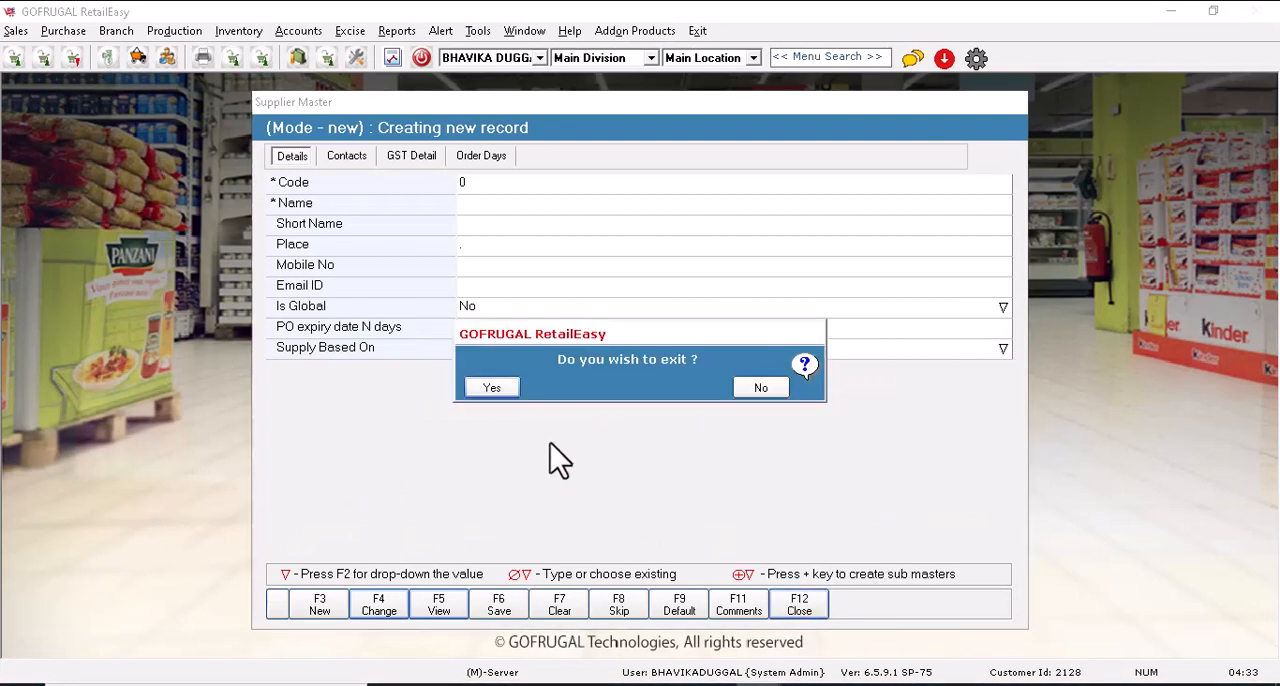
pyautogui.click(492, 388)
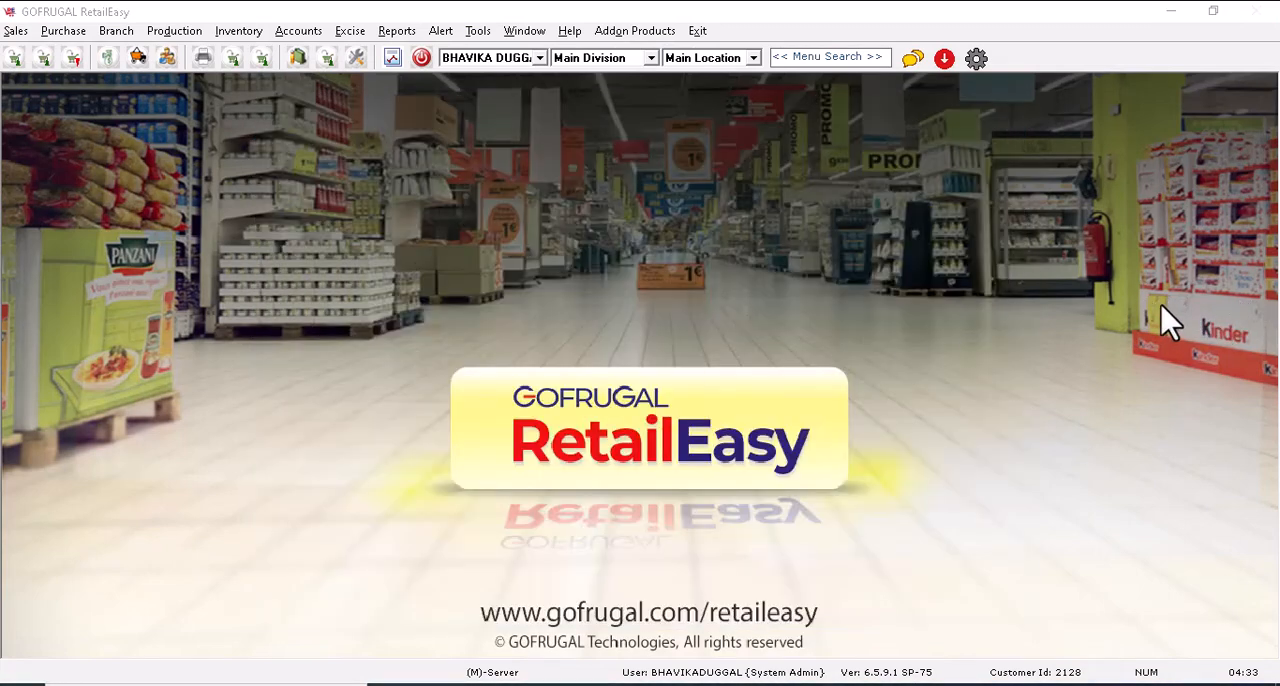
pyautogui.moveTo(1044, 436)
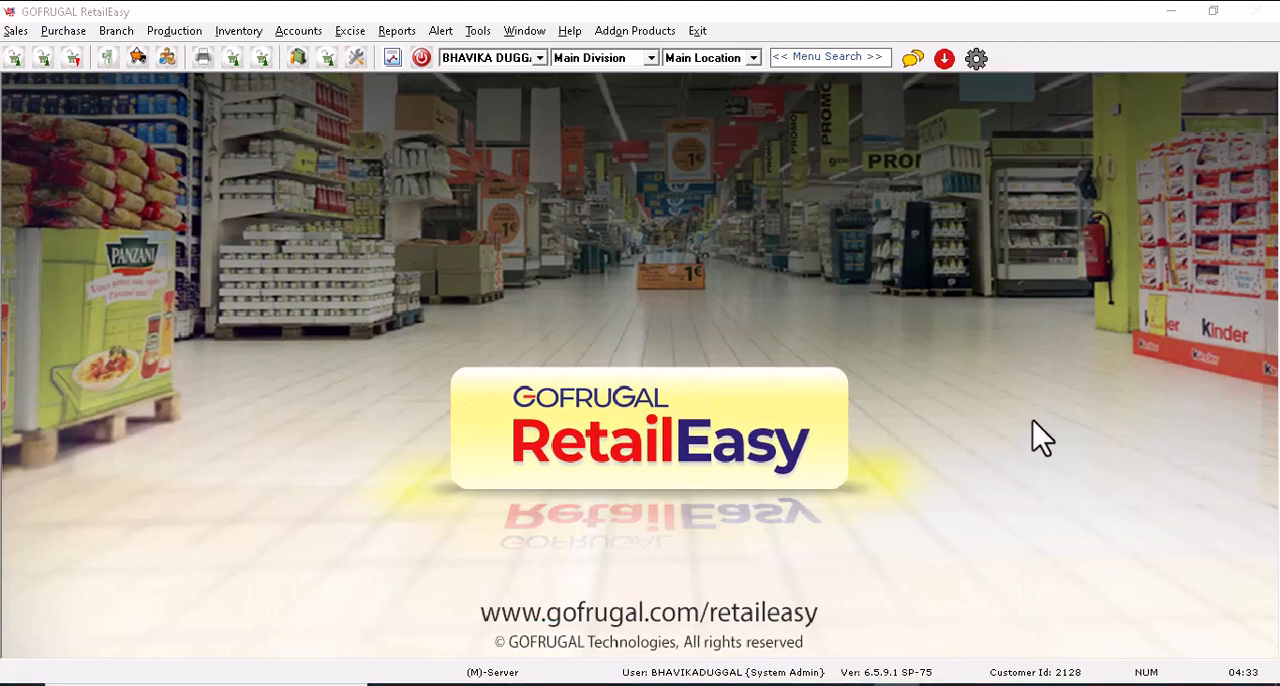